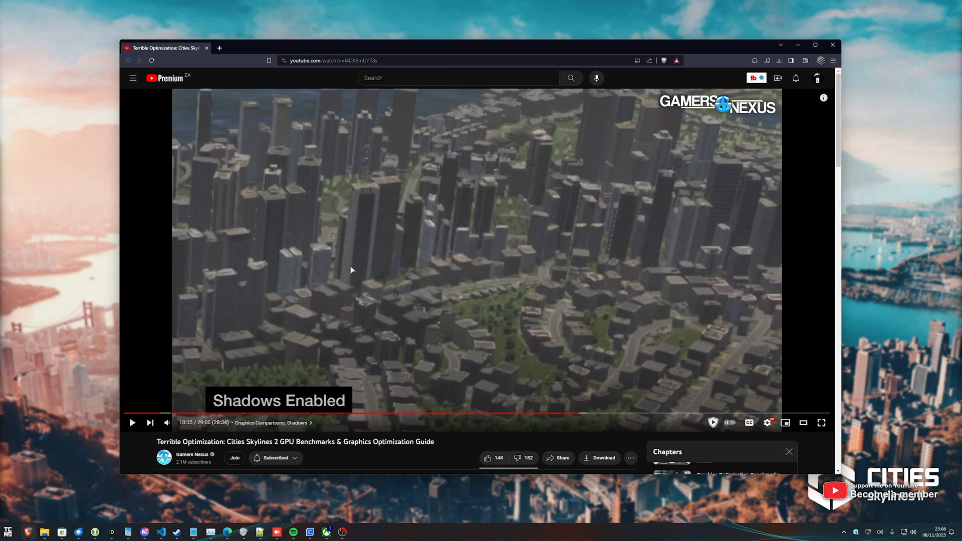
# Scroll the benchmark video description, then switch to the Cities: Skylines II main menu
pyautogui.scroll(-3)
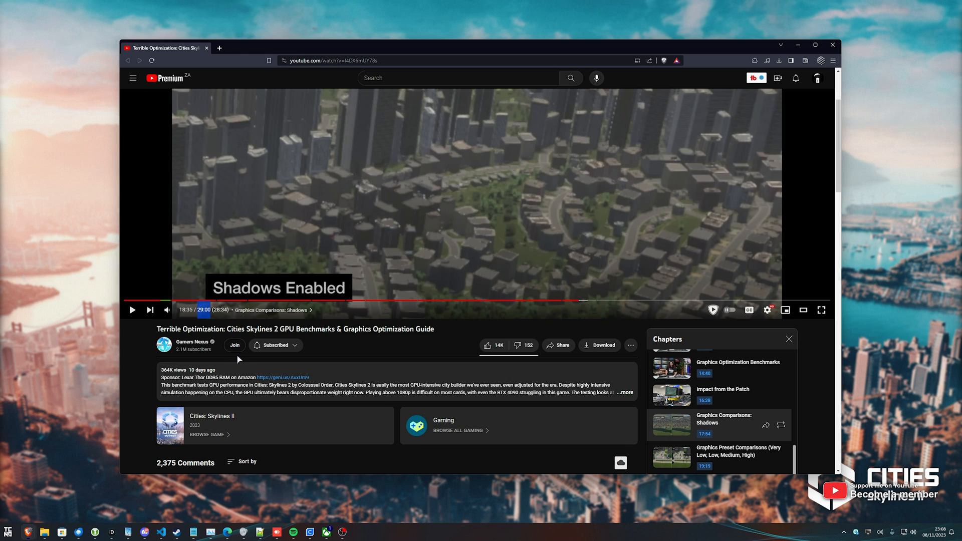
pyautogui.click(803, 310)
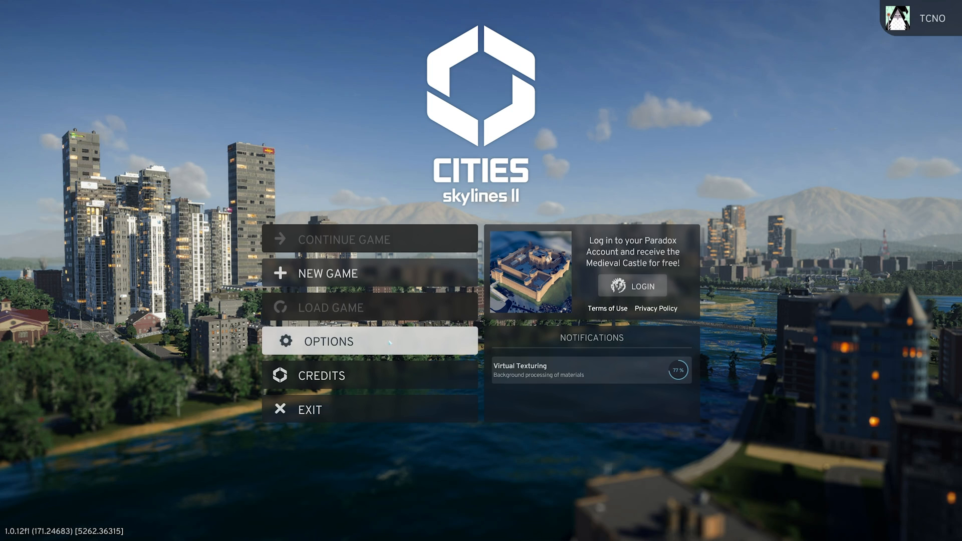
# Set Performance Preference to Frame-rate, after briefly trying Simulation speed
pyautogui.click(329, 341)
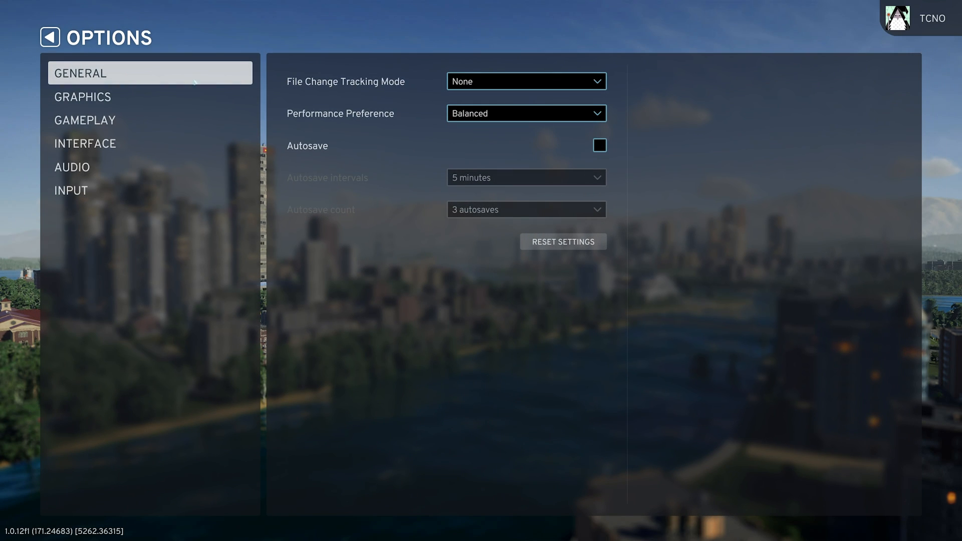
pyautogui.click(524, 113)
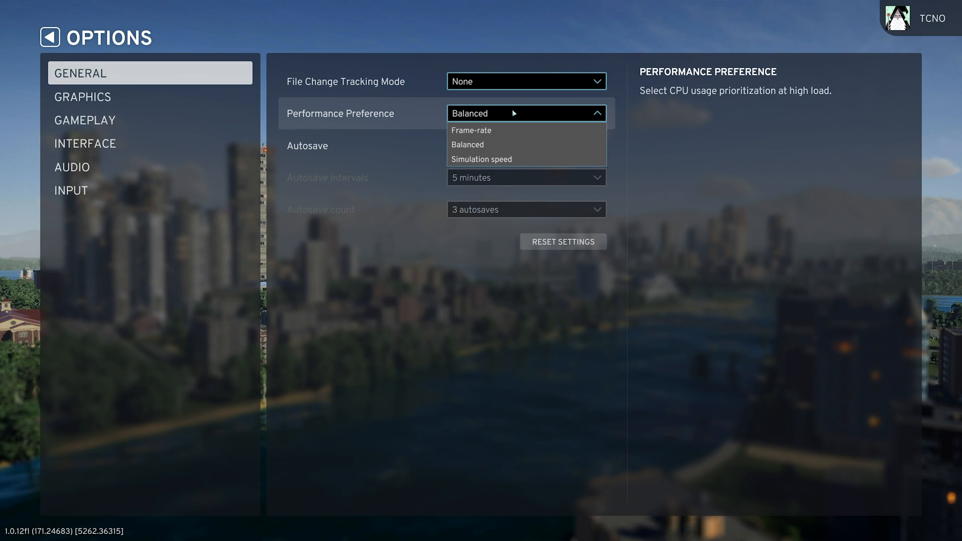
pyautogui.click(472, 129)
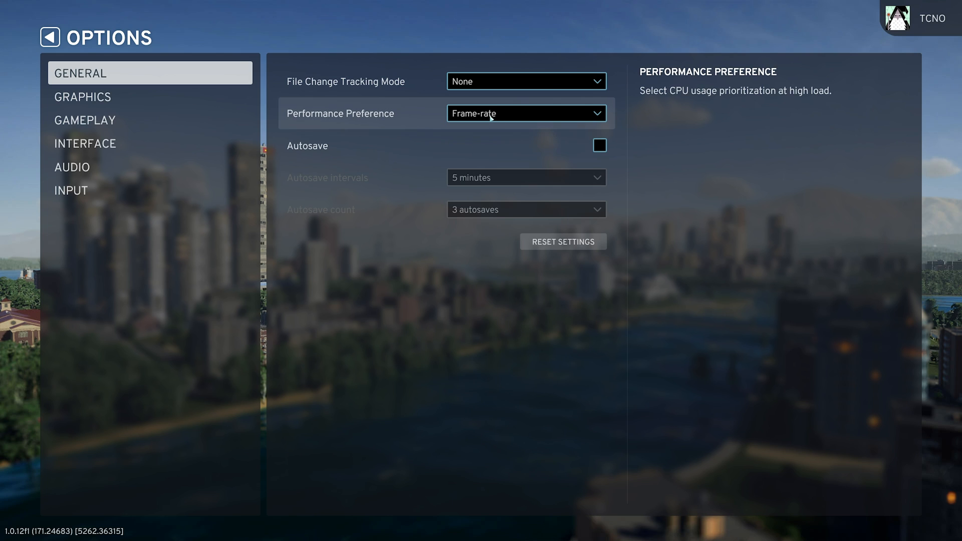
pyautogui.click(524, 114)
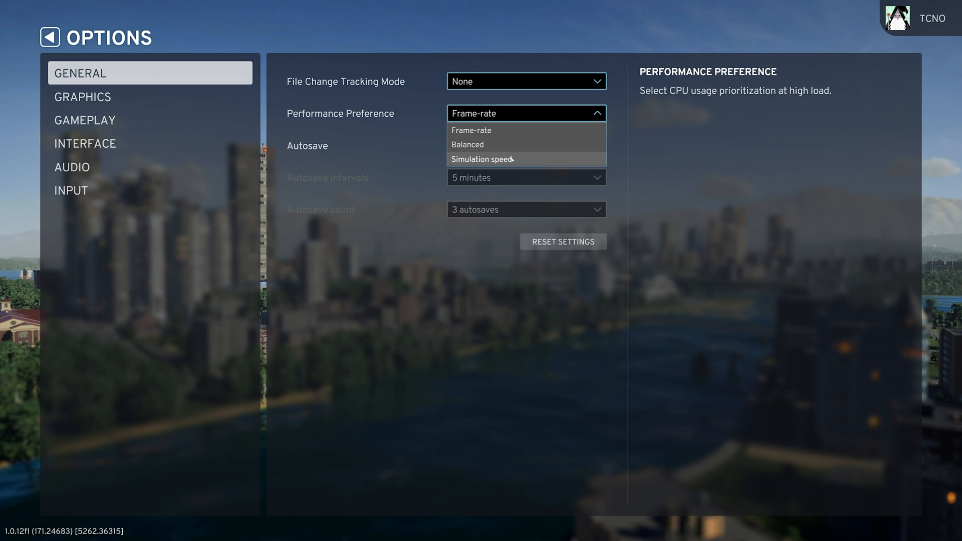
pyautogui.moveTo(512, 162)
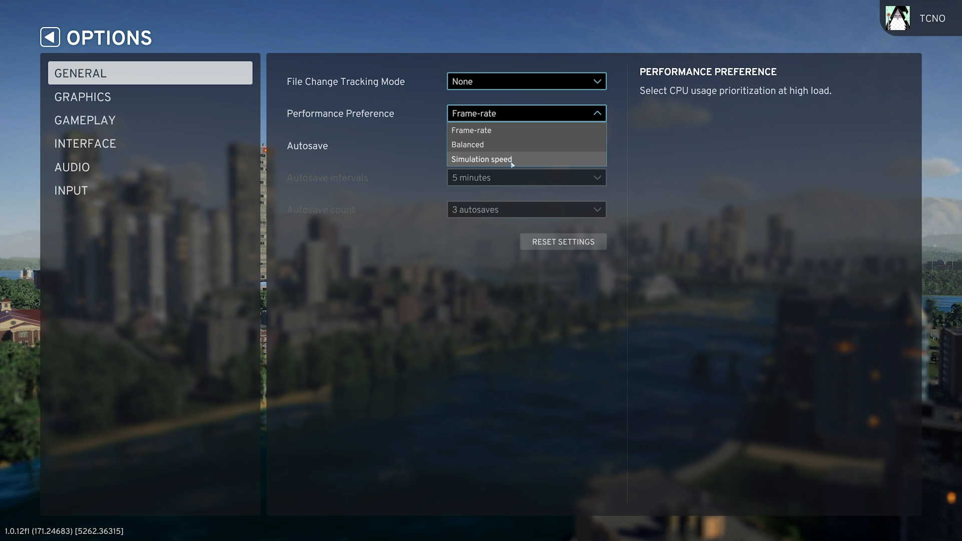
pyautogui.click(481, 159)
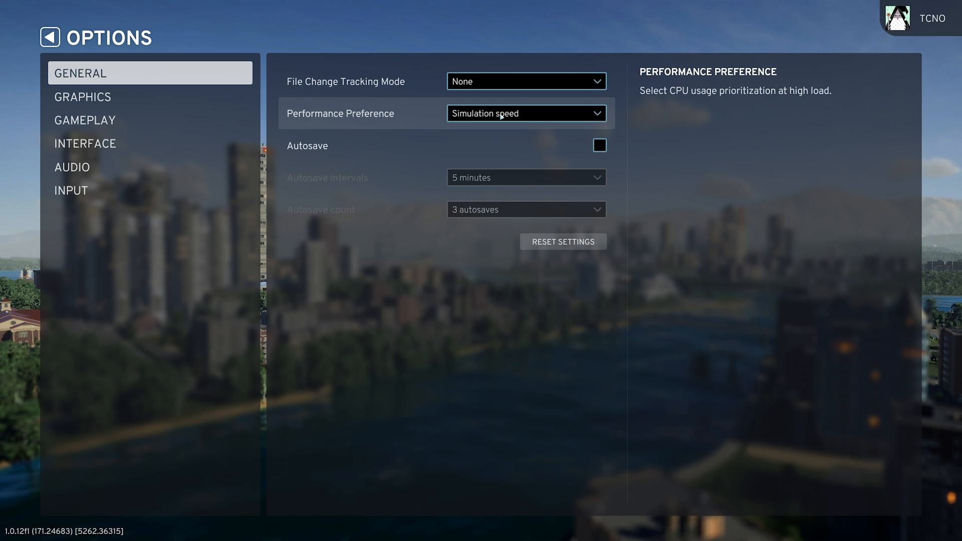
pyautogui.click(526, 113)
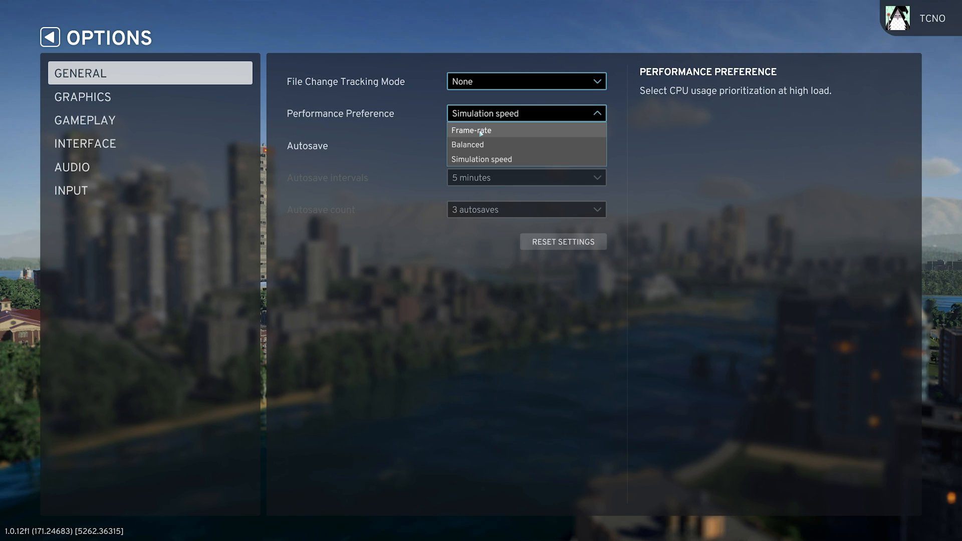
pyautogui.moveTo(509, 159)
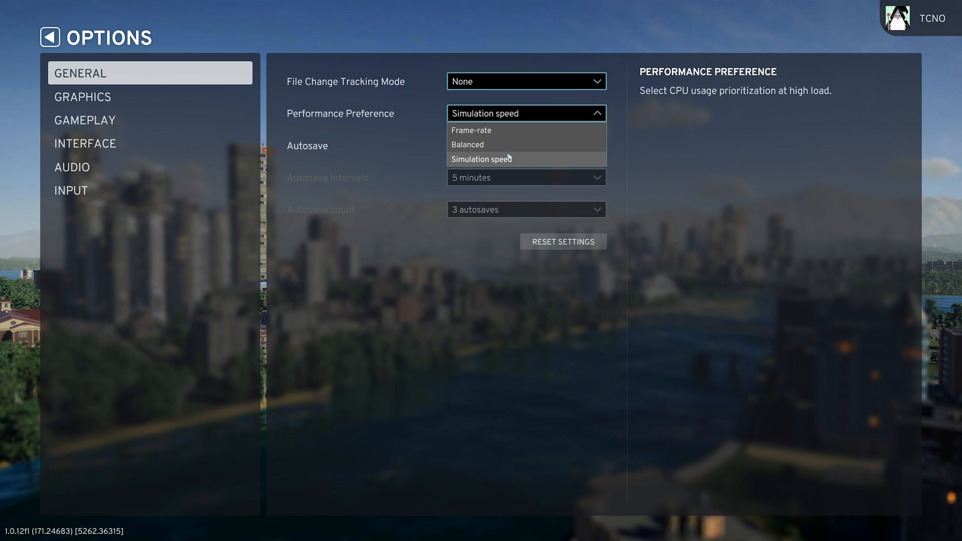
pyautogui.moveTo(484, 144)
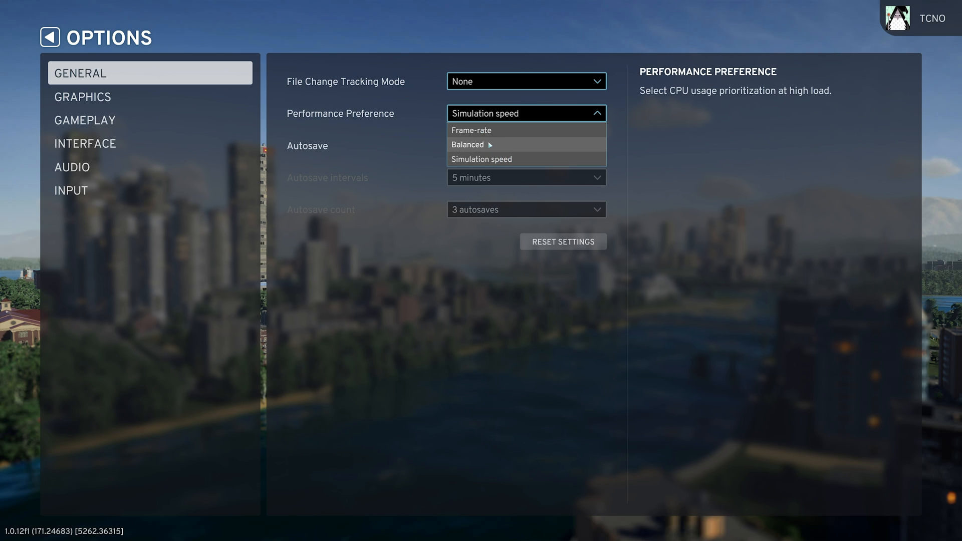
pyautogui.moveTo(488, 131)
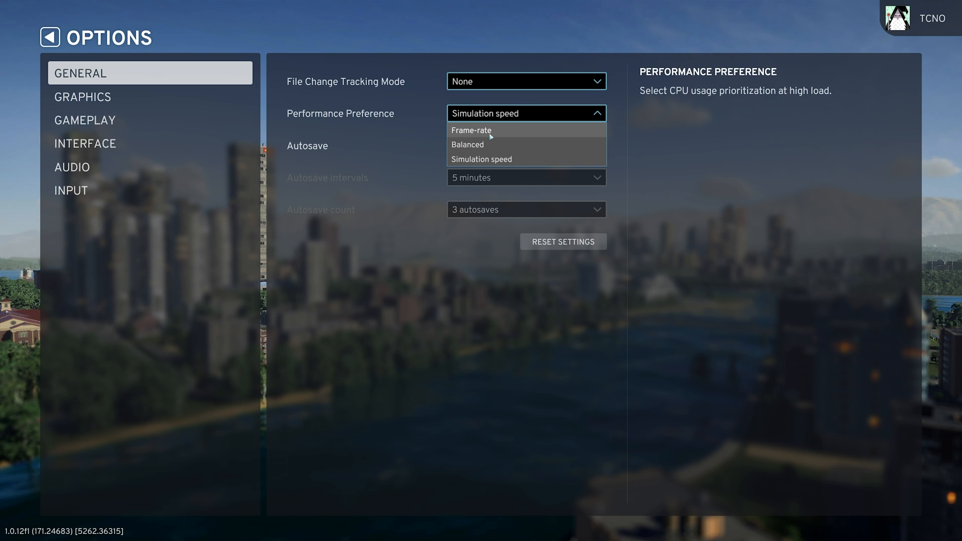
pyautogui.click(471, 131)
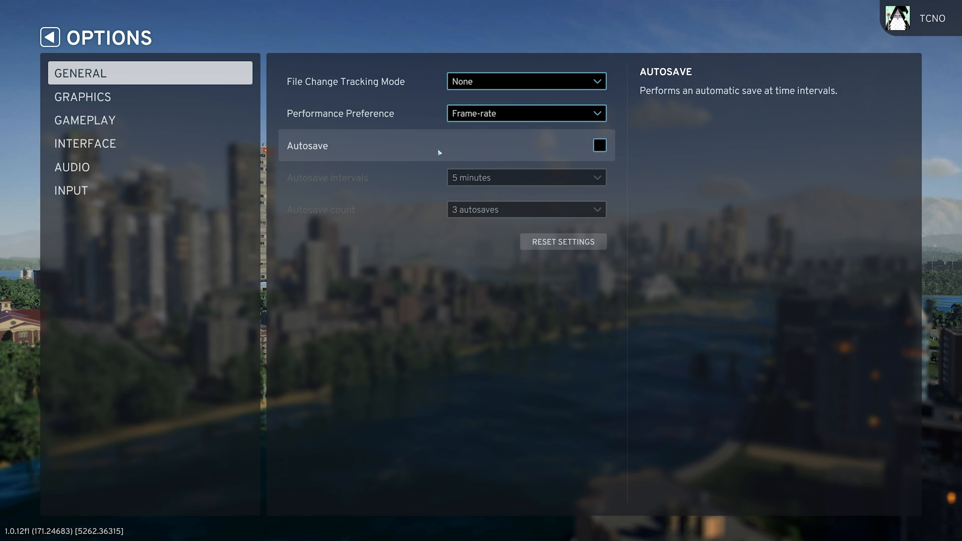
pyautogui.moveTo(478, 151)
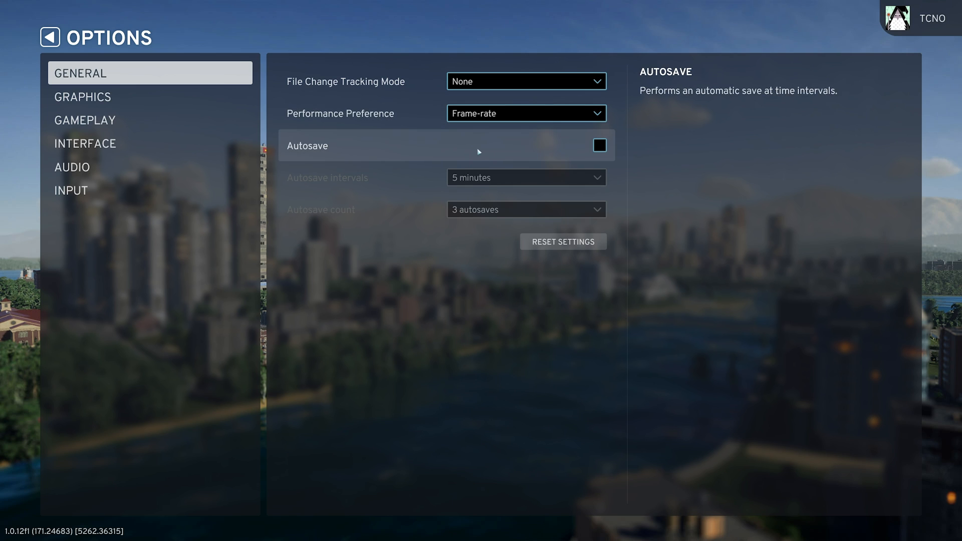
# Show the graphics options, preview the Advanced view, then return to Simple
pyautogui.click(83, 96)
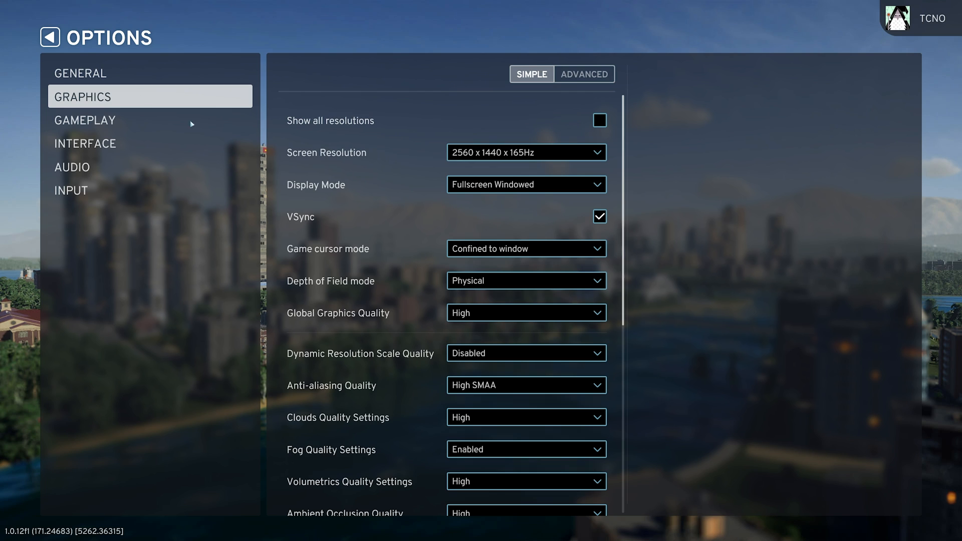
pyautogui.moveTo(552, 81)
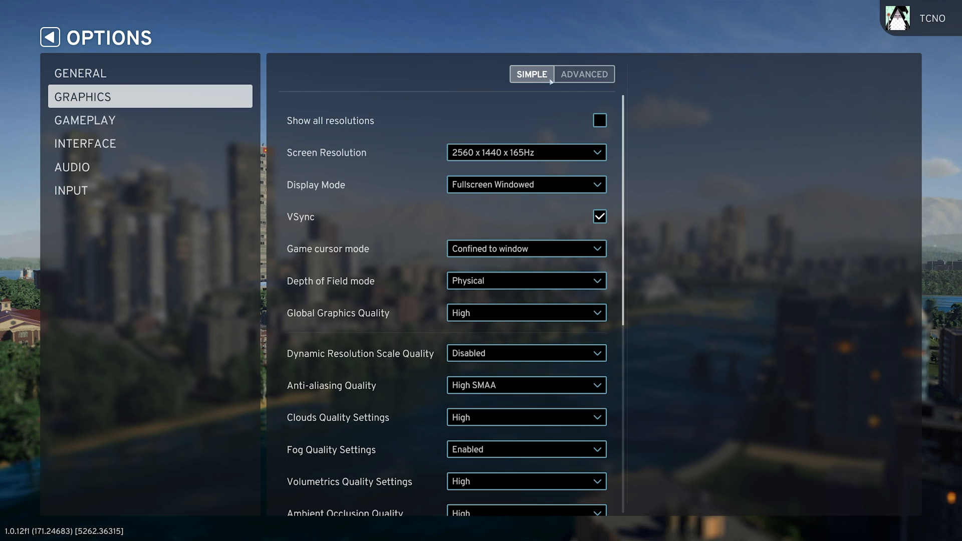
pyautogui.click(583, 74)
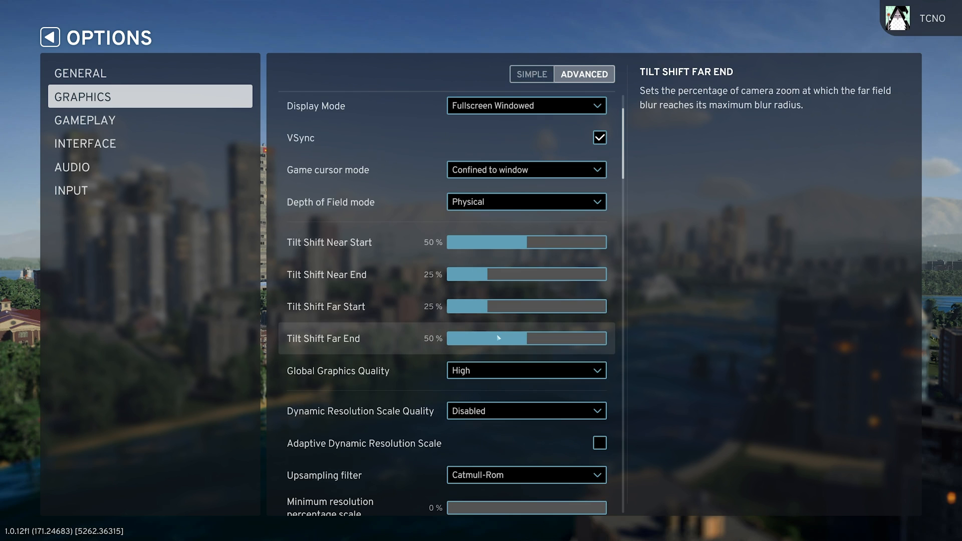
pyautogui.click(531, 74)
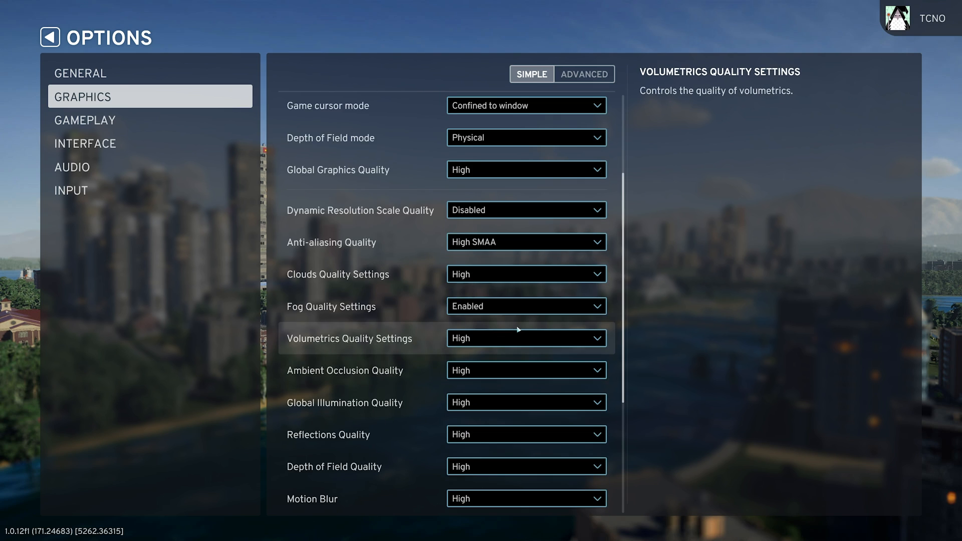
pyautogui.scroll(3)
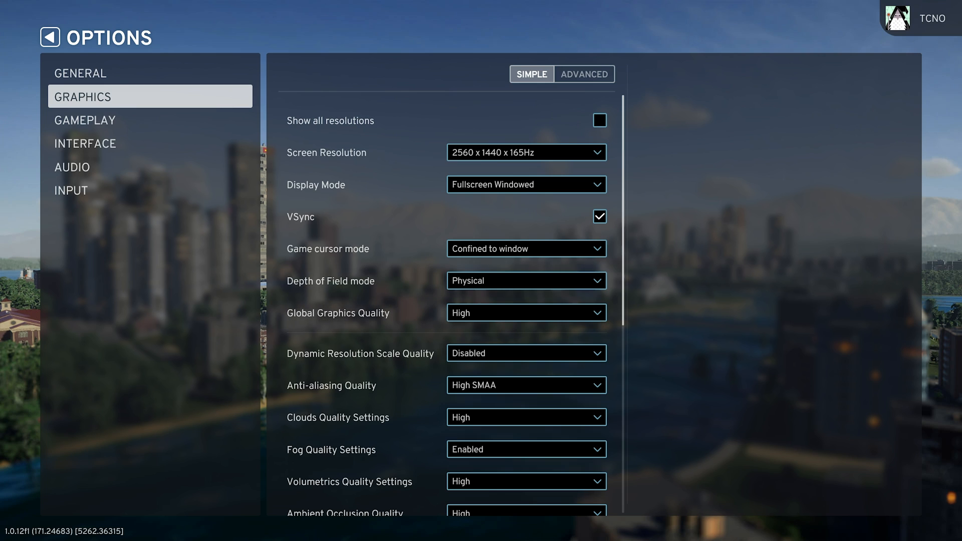
pyautogui.moveTo(678, 202)
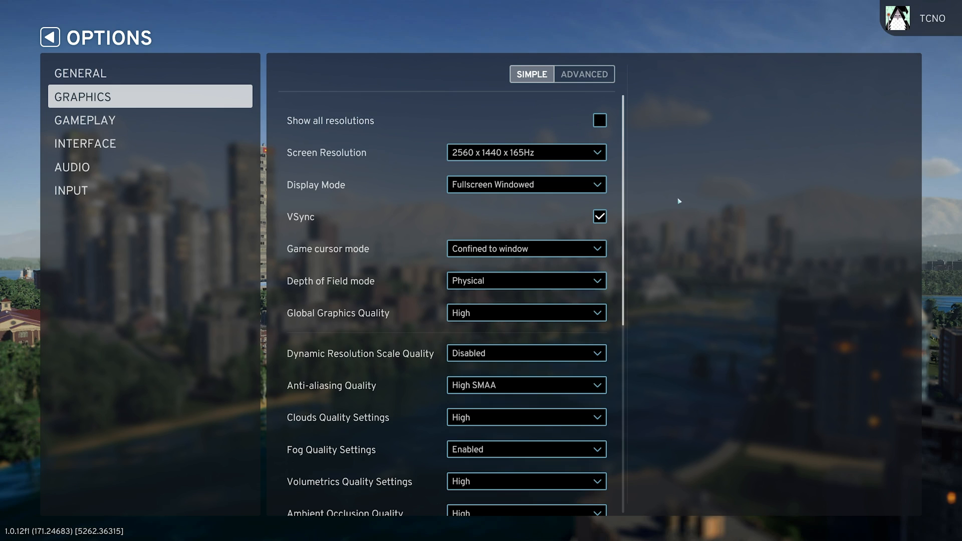
pyautogui.moveTo(686, 199)
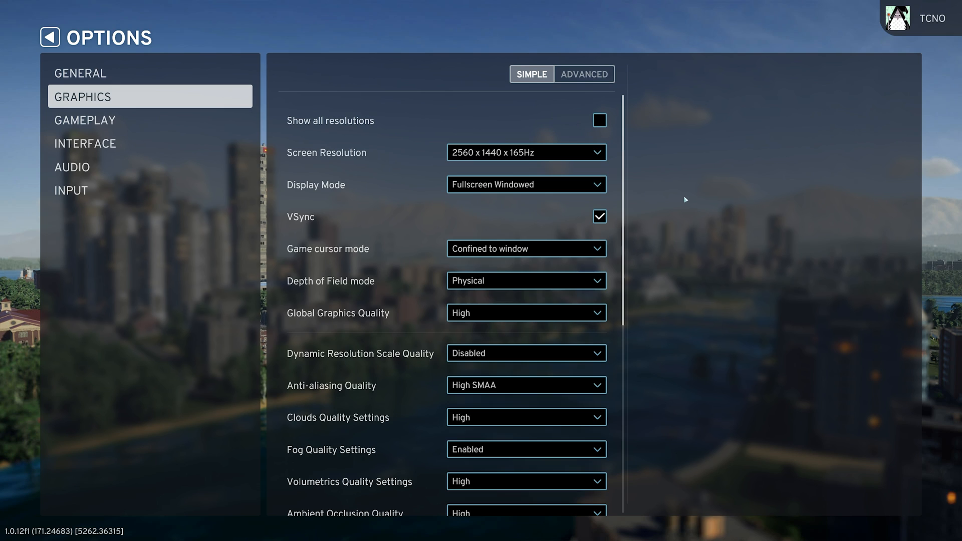
pyautogui.moveTo(670, 224)
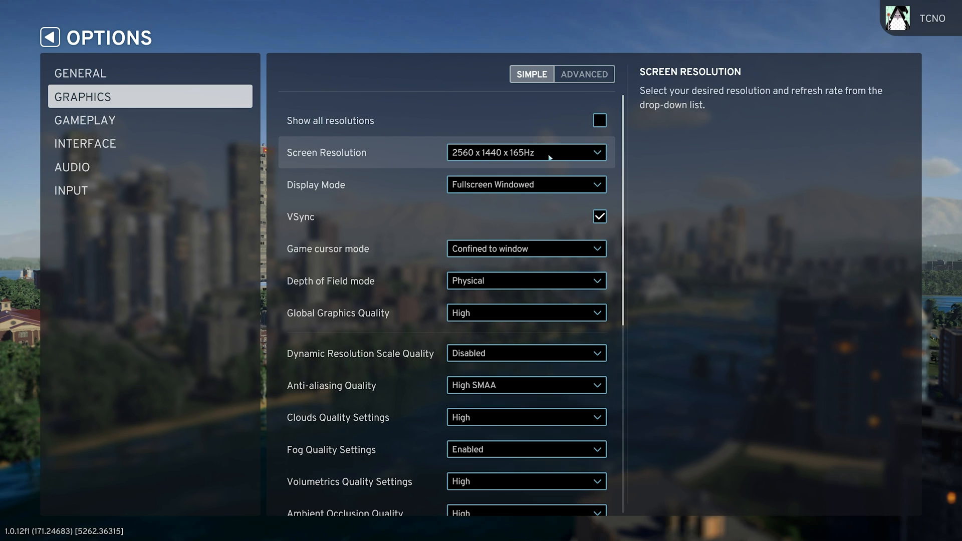
pyautogui.click(525, 153)
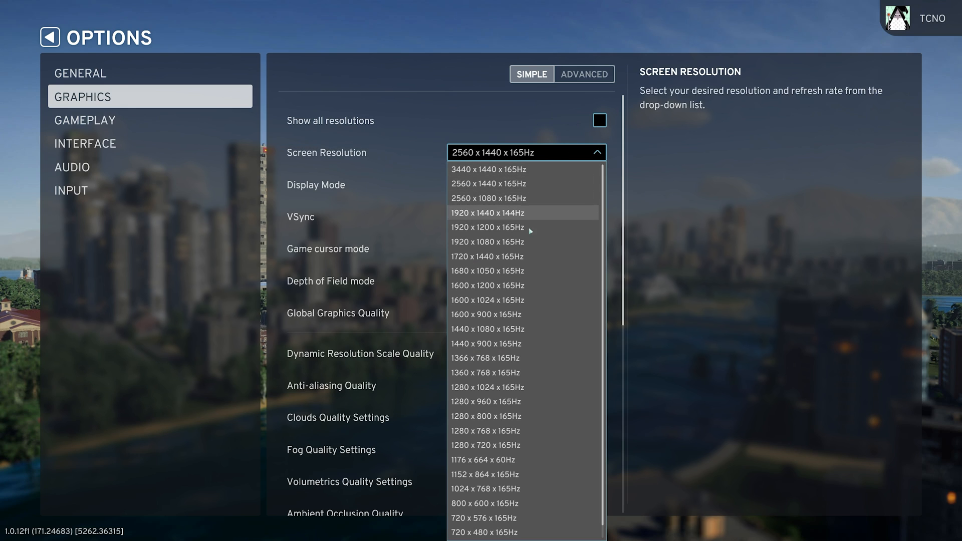
pyautogui.moveTo(545, 151)
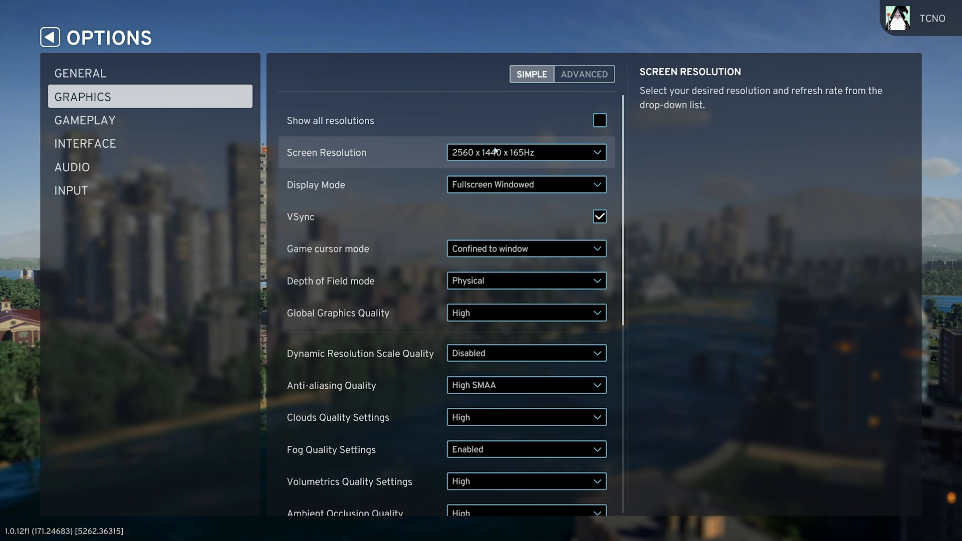
pyautogui.moveTo(524, 154)
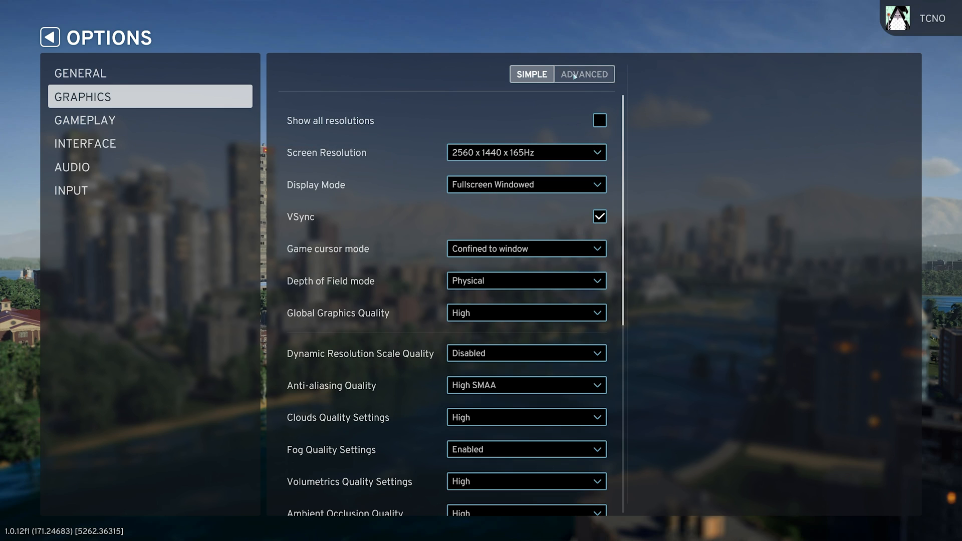
# In Advanced graphics, set the upsampling filter to AMD FidelityFX Super Resolution 1.0
pyautogui.click(584, 74)
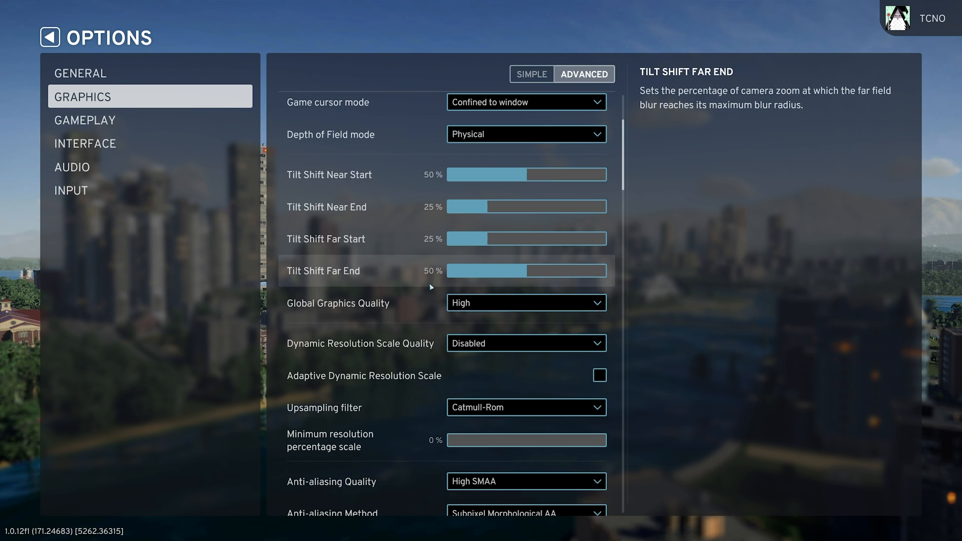
pyautogui.scroll(-3)
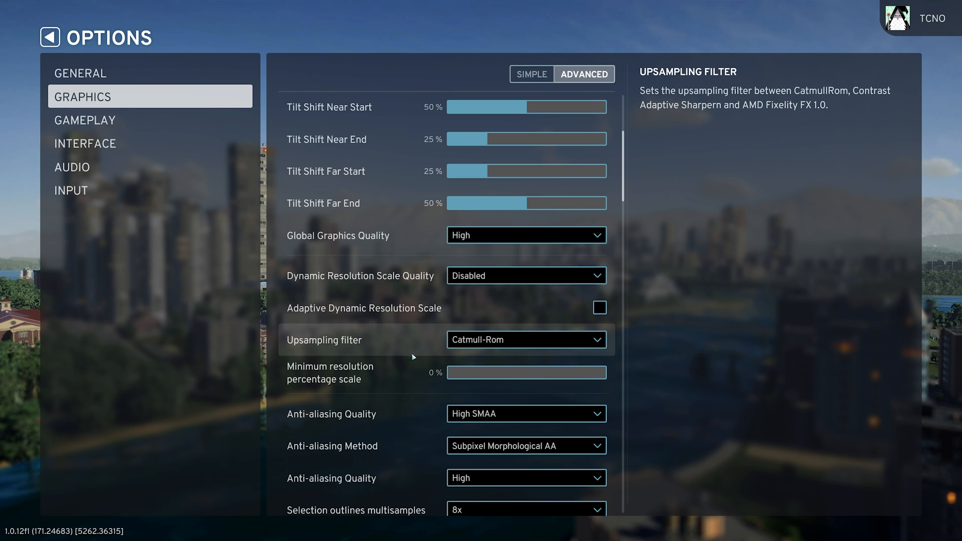
pyautogui.click(526, 340)
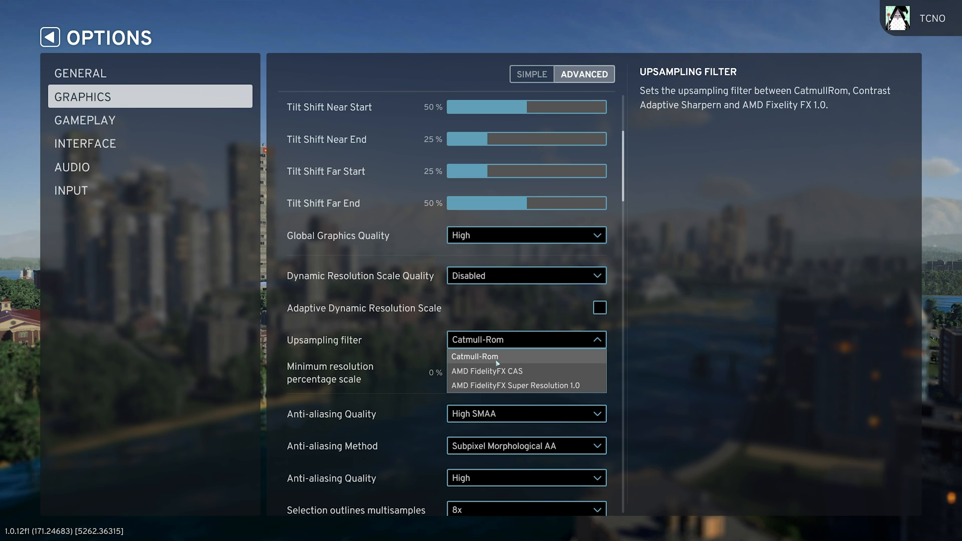
pyautogui.moveTo(527, 386)
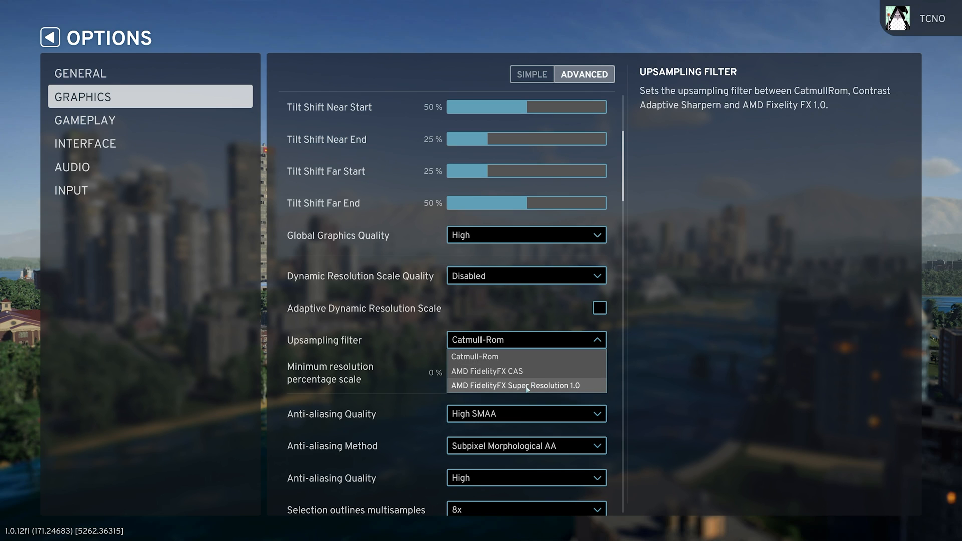
pyautogui.click(526, 385)
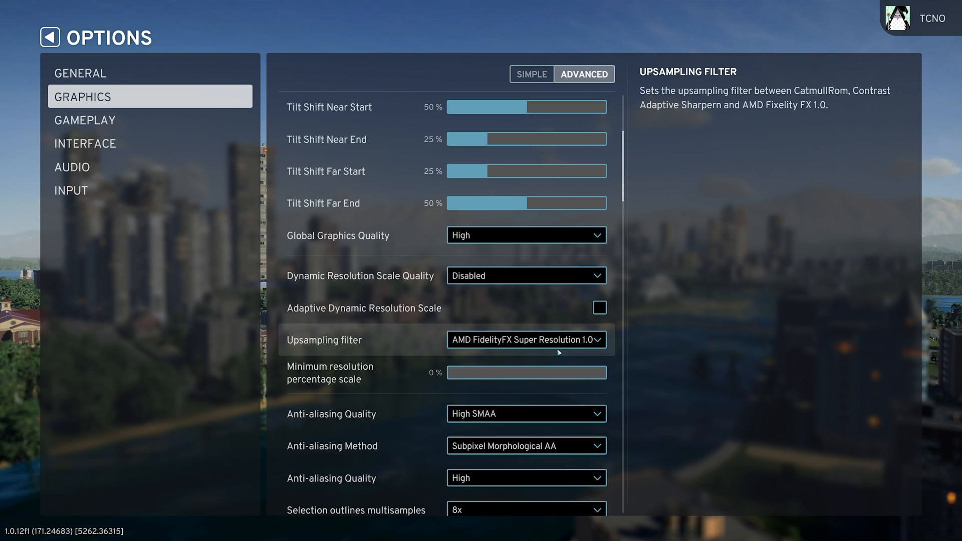
pyautogui.click(525, 339)
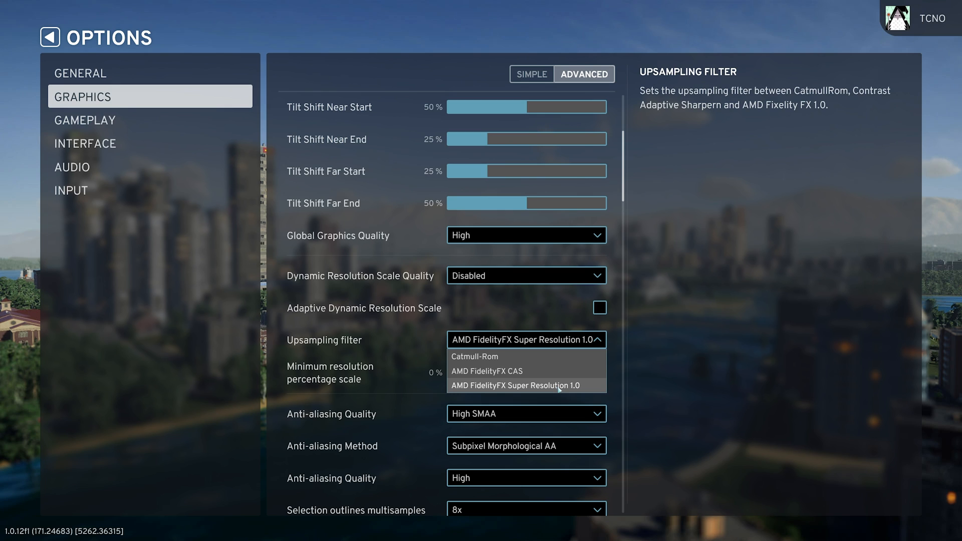
# Set the dynamic resolution scale quality mode (75% minimum) and return to Simple settings
pyautogui.click(526, 276)
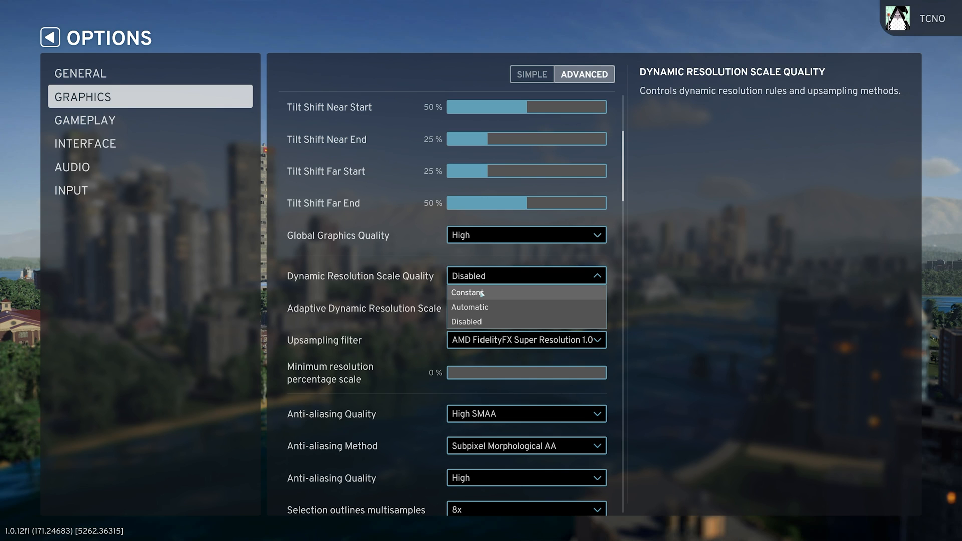
pyautogui.click(468, 292)
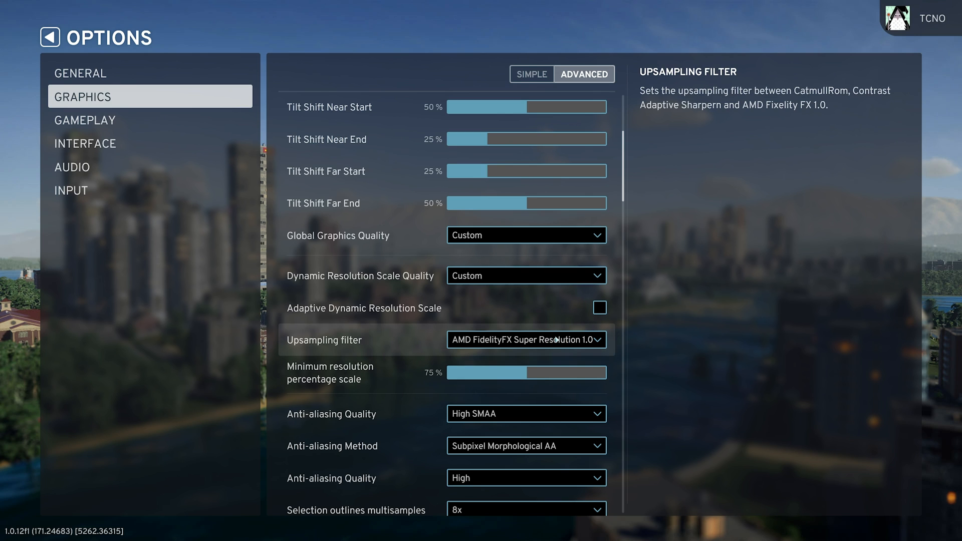
pyautogui.click(531, 74)
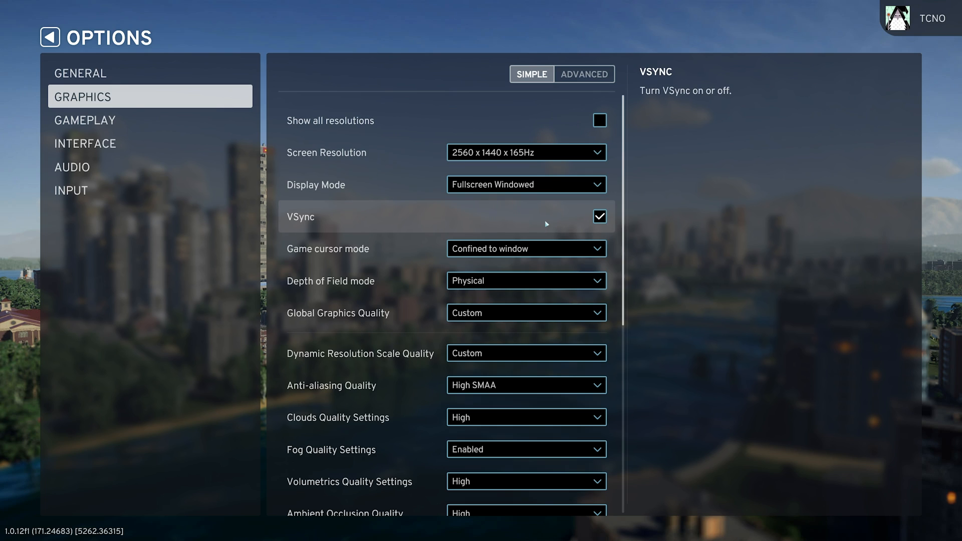
# Disable VSync, set Depth of Field mode to Disabled and anti-aliasing to None
pyautogui.click(599, 216)
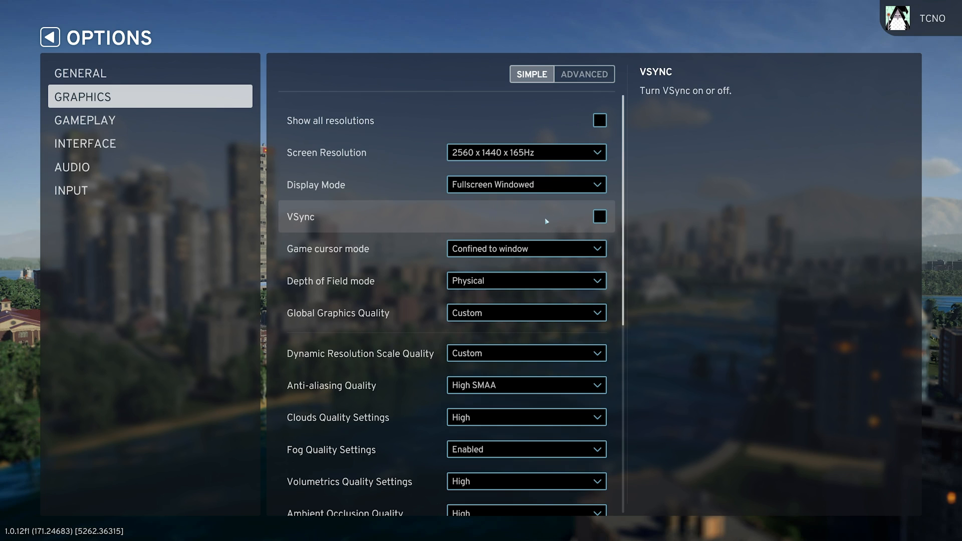
pyautogui.click(524, 281)
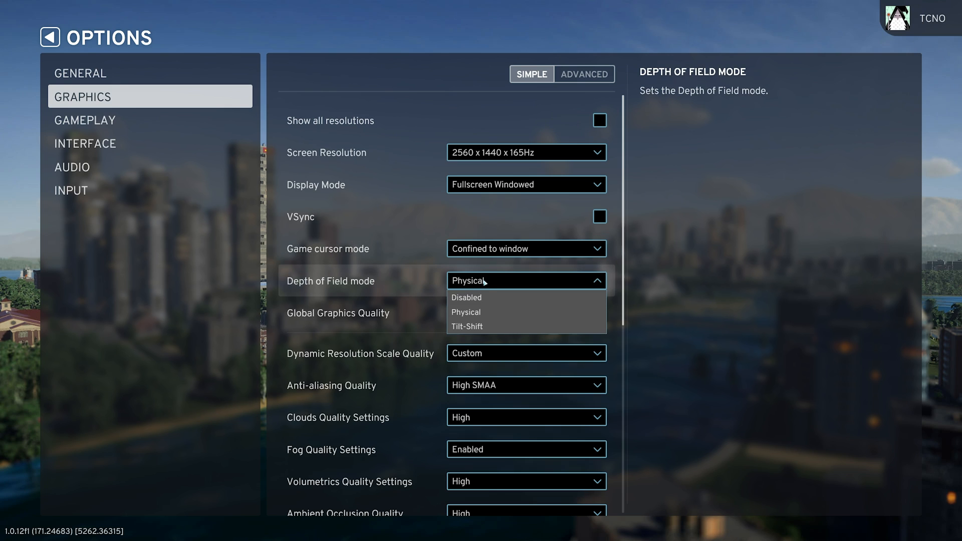
pyautogui.click(467, 298)
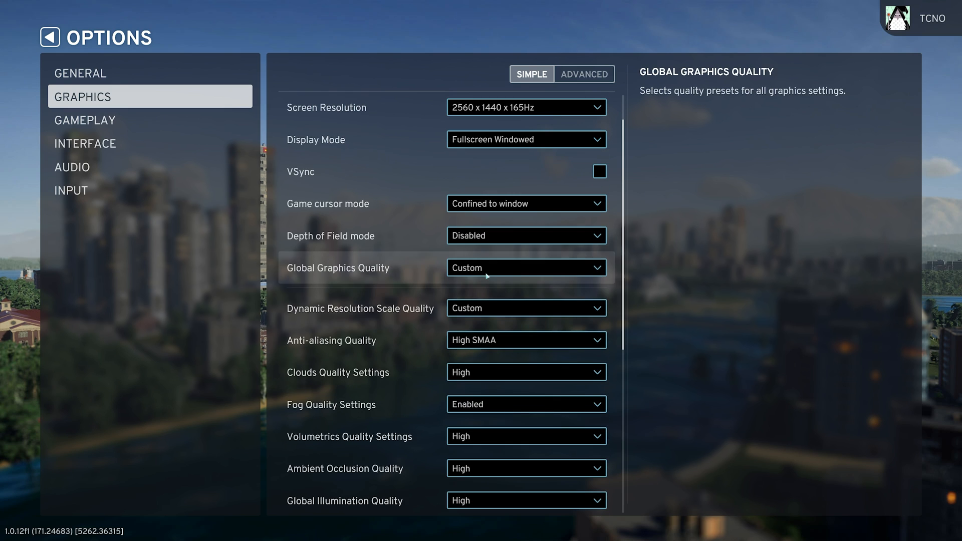
pyautogui.moveTo(360, 308)
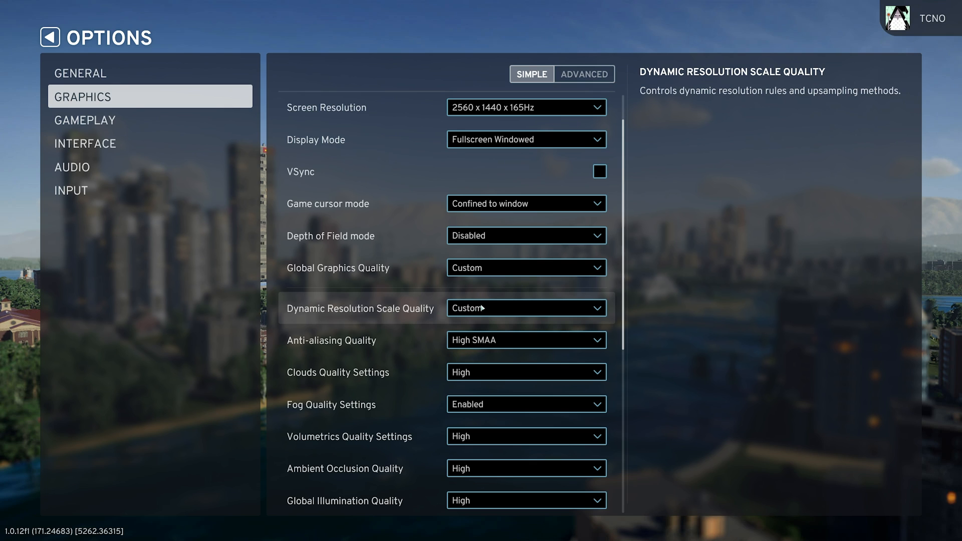
pyautogui.click(526, 308)
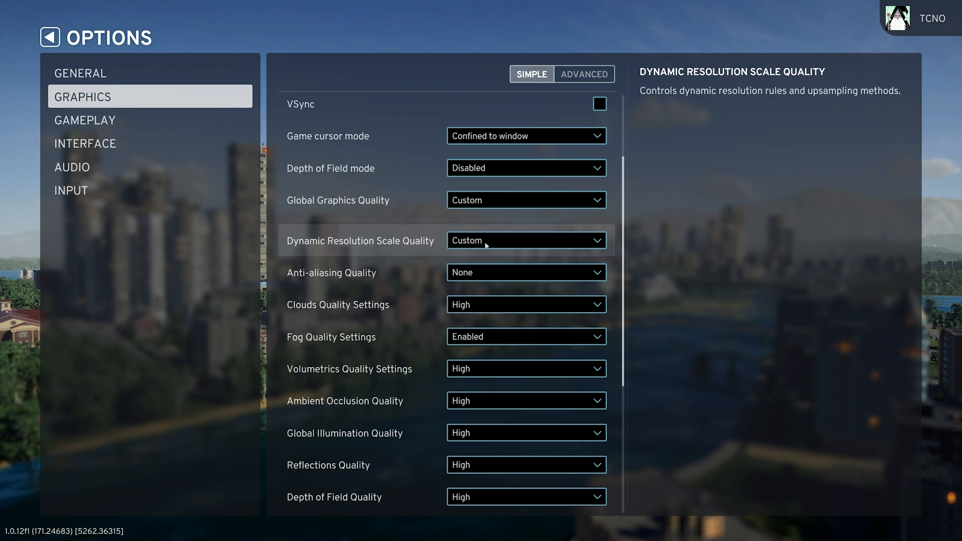
# Set Volumetrics Quality and Depth of Field Quality to Disabled, then scroll back up
pyautogui.click(525, 272)
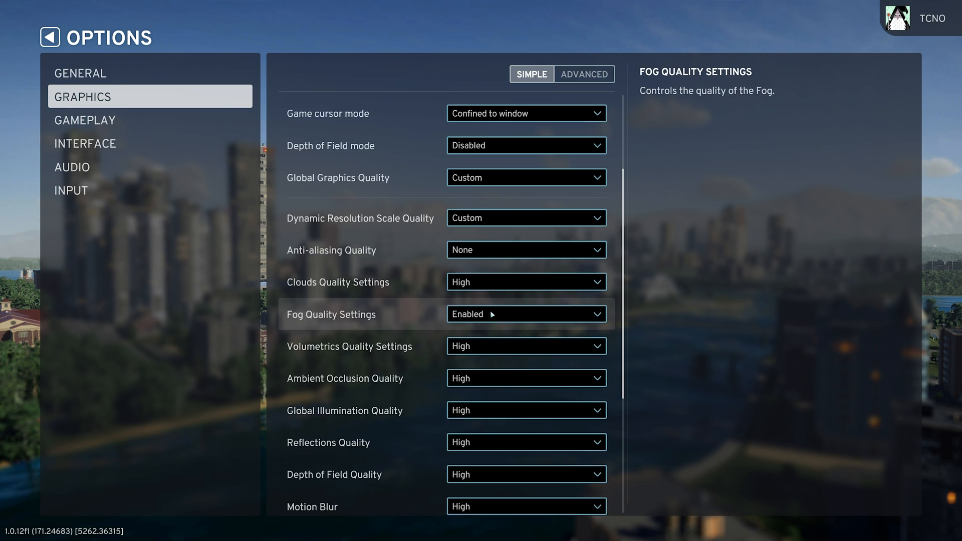
pyautogui.click(525, 346)
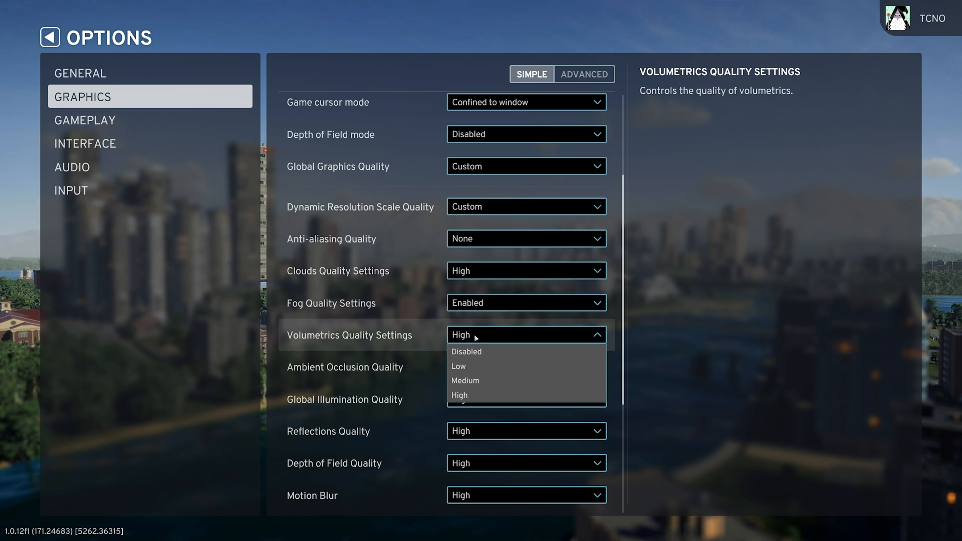
pyautogui.click(467, 352)
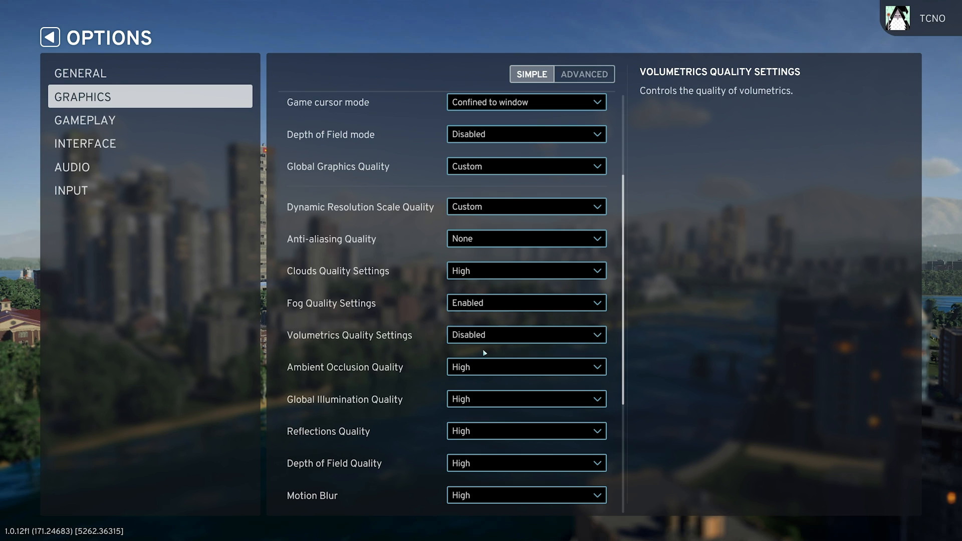
pyautogui.click(525, 362)
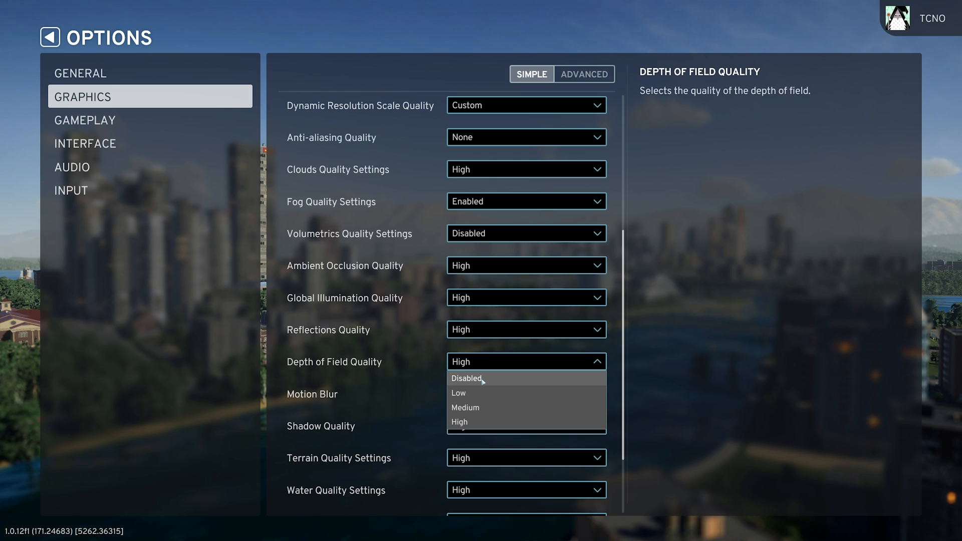
pyautogui.click(467, 379)
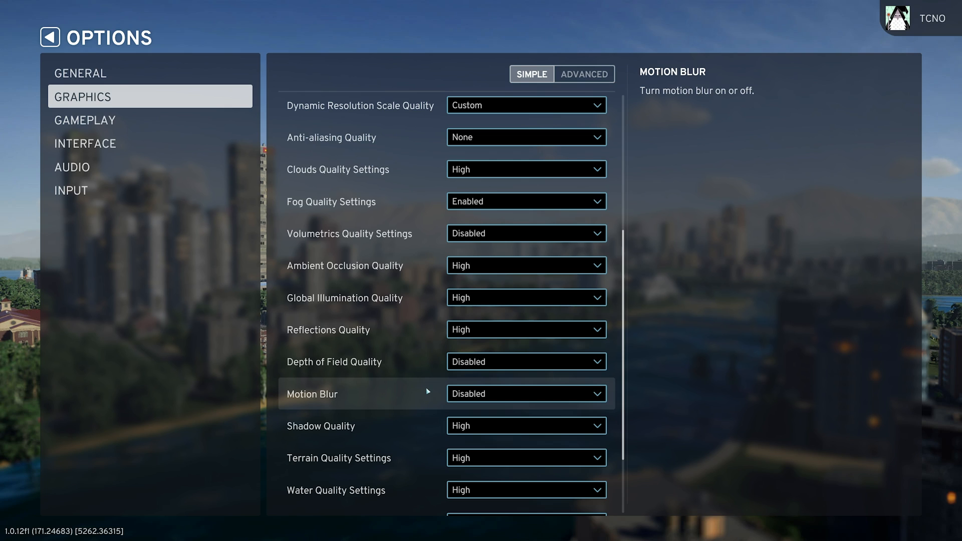
pyautogui.moveTo(379, 399)
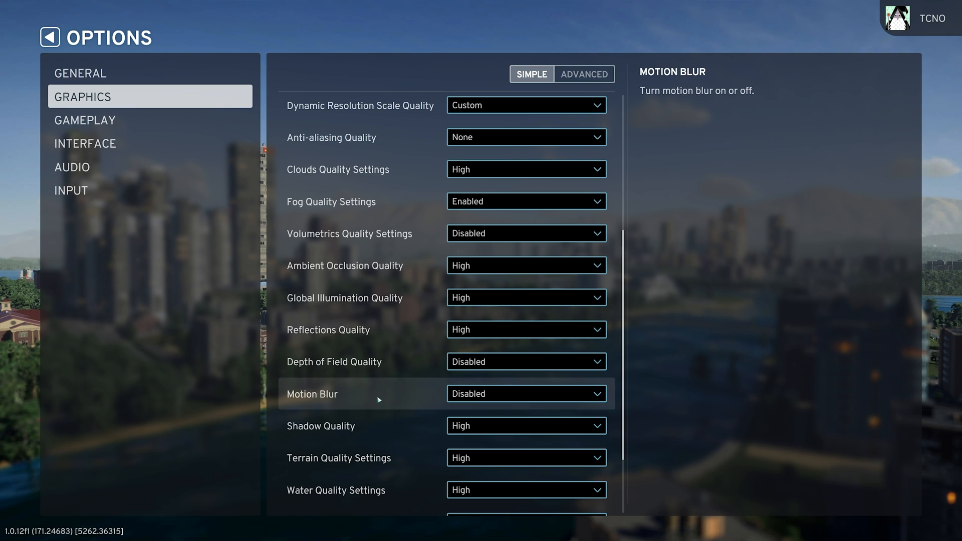
pyautogui.moveTo(463, 397)
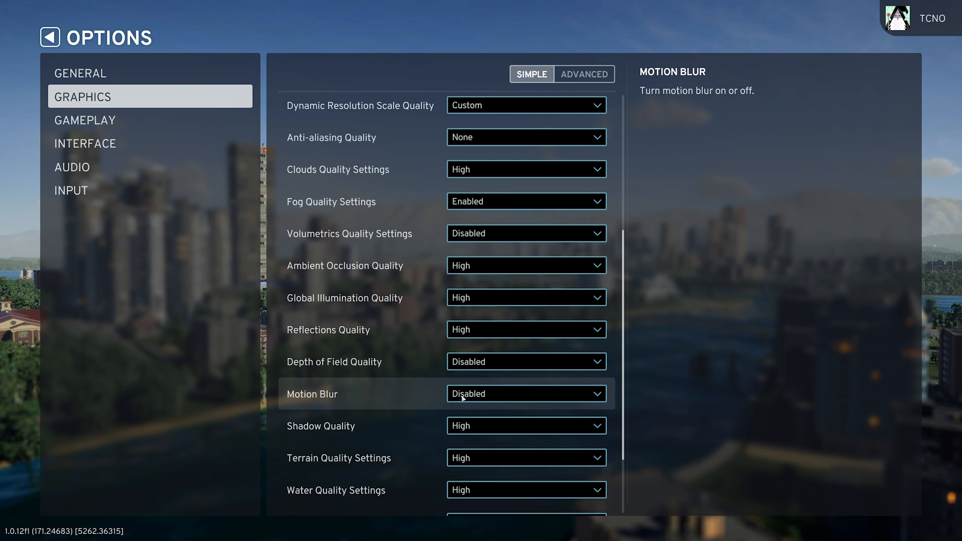
pyautogui.moveTo(502, 400)
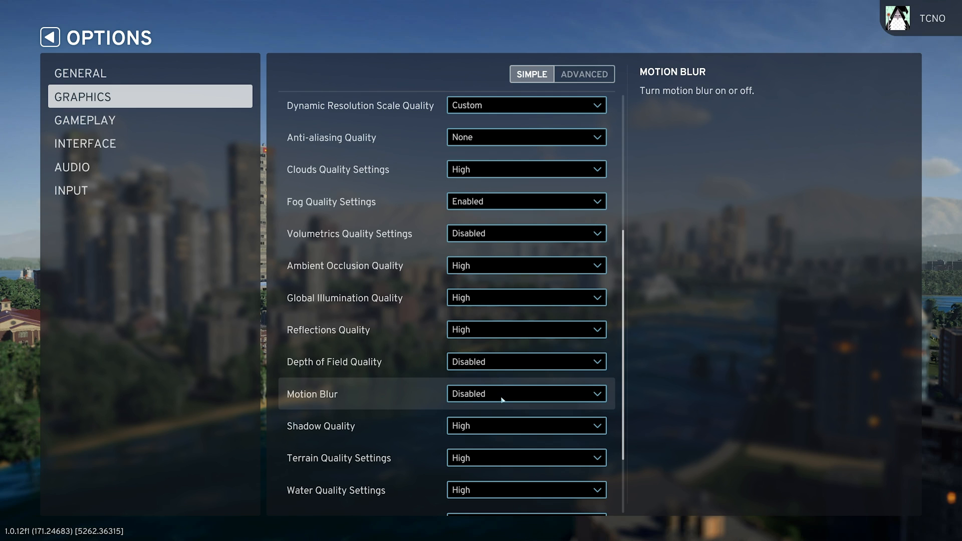
pyautogui.scroll(-3)
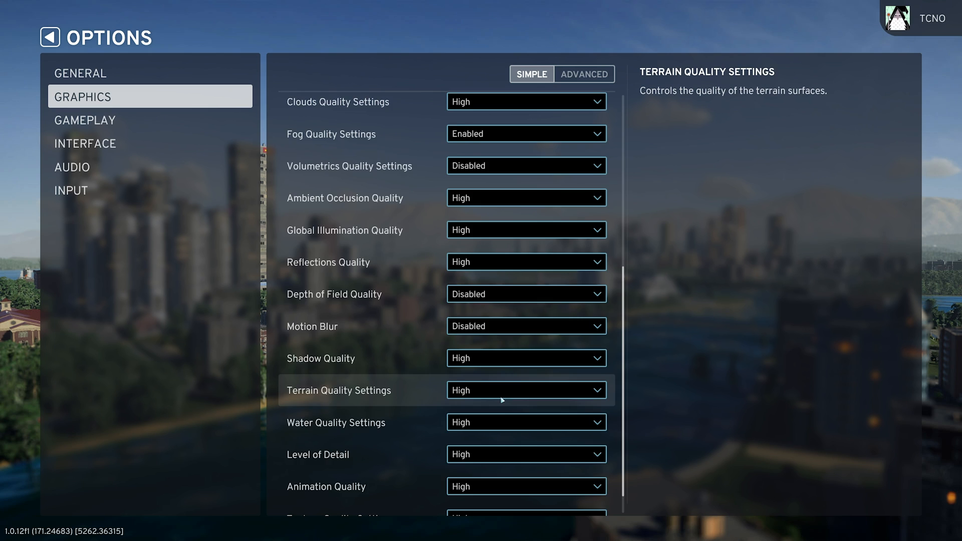
pyautogui.scroll(3)
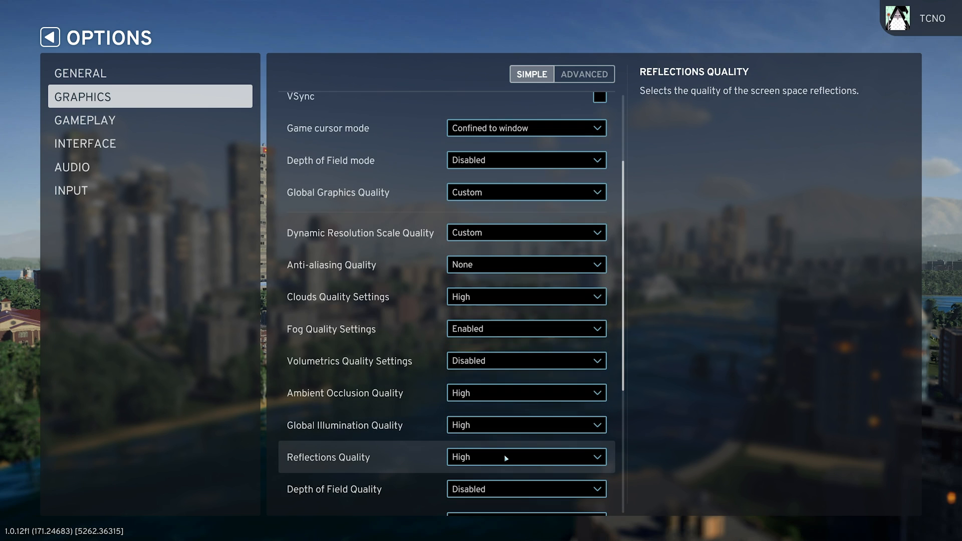
pyautogui.scroll(3)
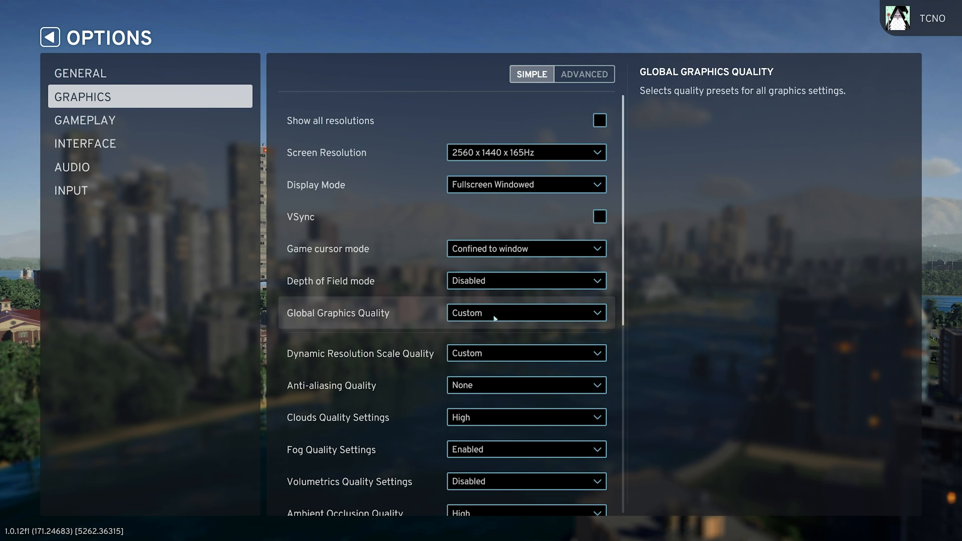
# Apply the Low global graphics preset and turn off Motion Blur
pyautogui.click(524, 313)
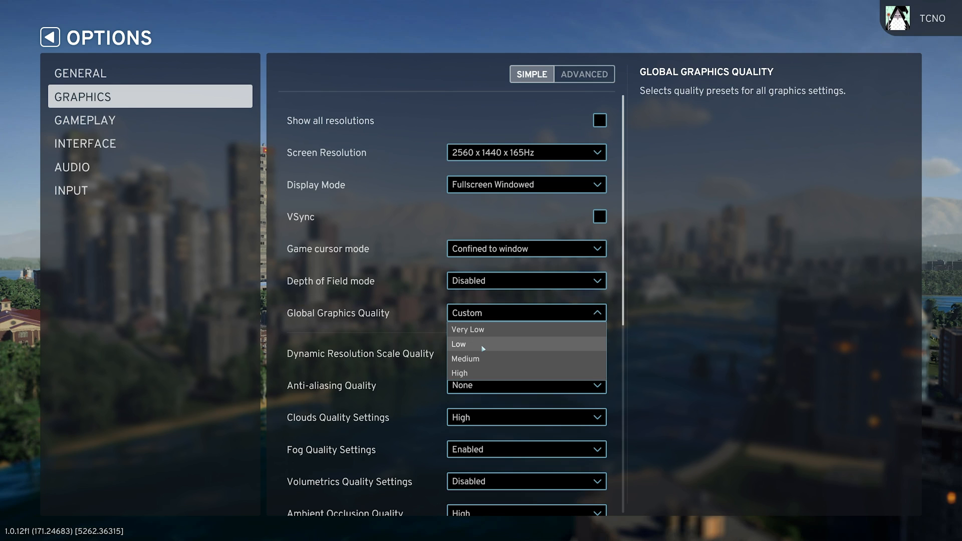
pyautogui.click(459, 344)
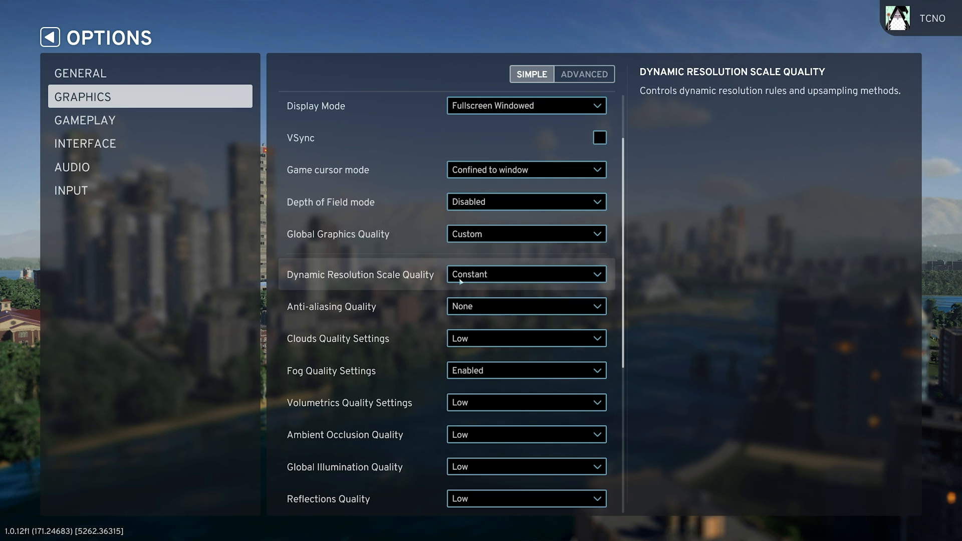
pyautogui.scroll(-3)
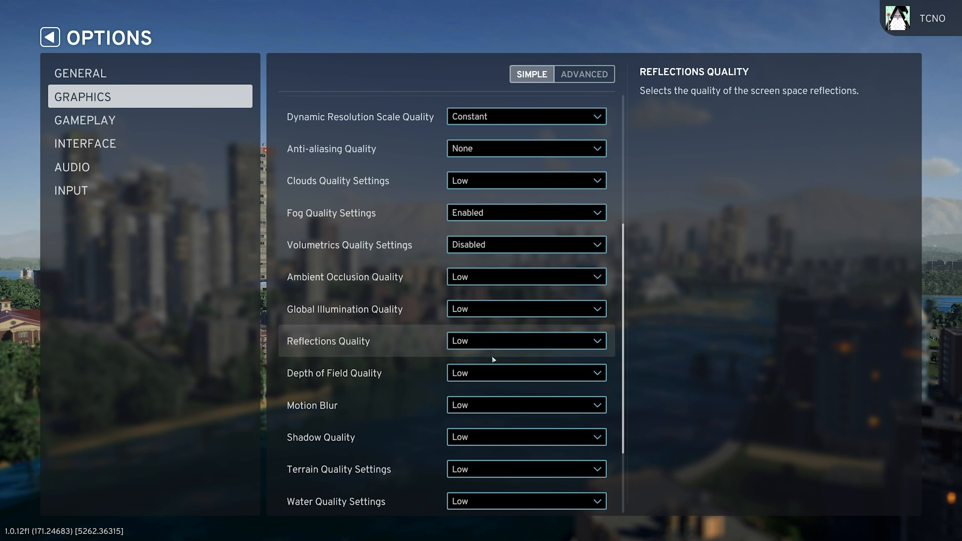
pyautogui.click(525, 325)
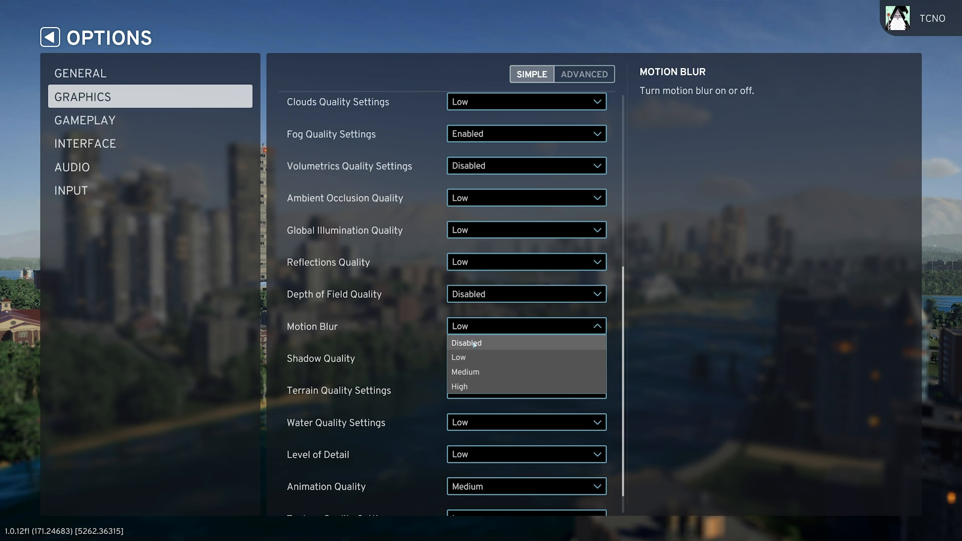
pyautogui.click(583, 74)
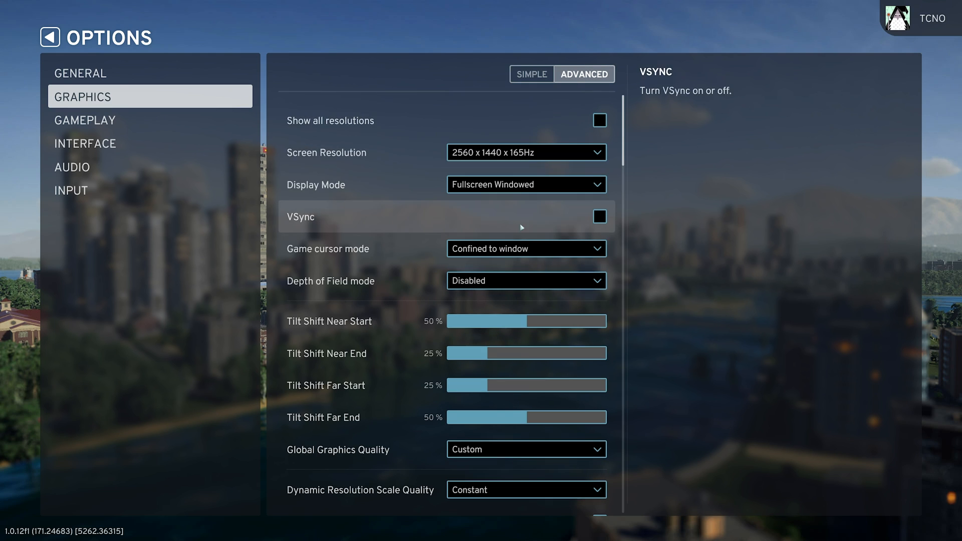
pyautogui.scroll(-3)
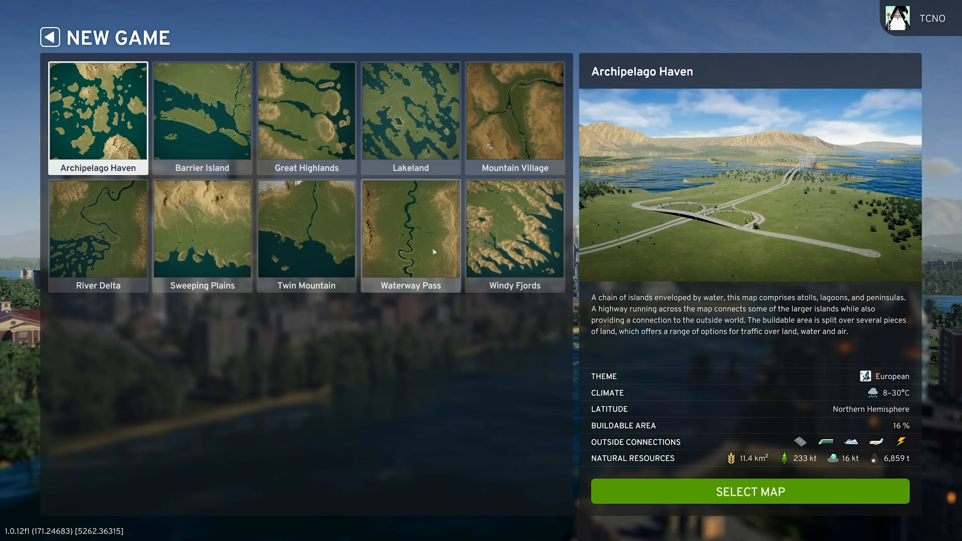
# Select the Waterway Pass map with the winding river
pyautogui.click(749, 491)
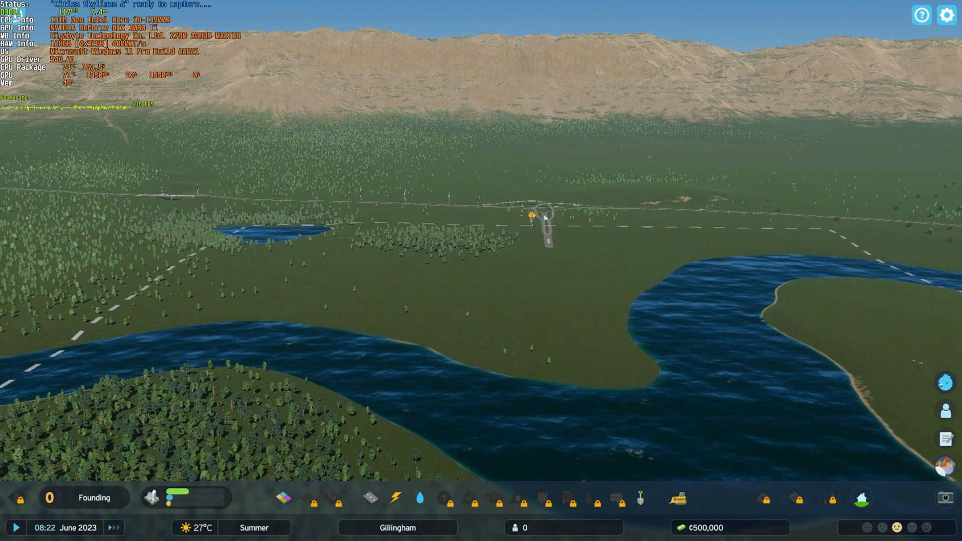
pyautogui.press('Escape')
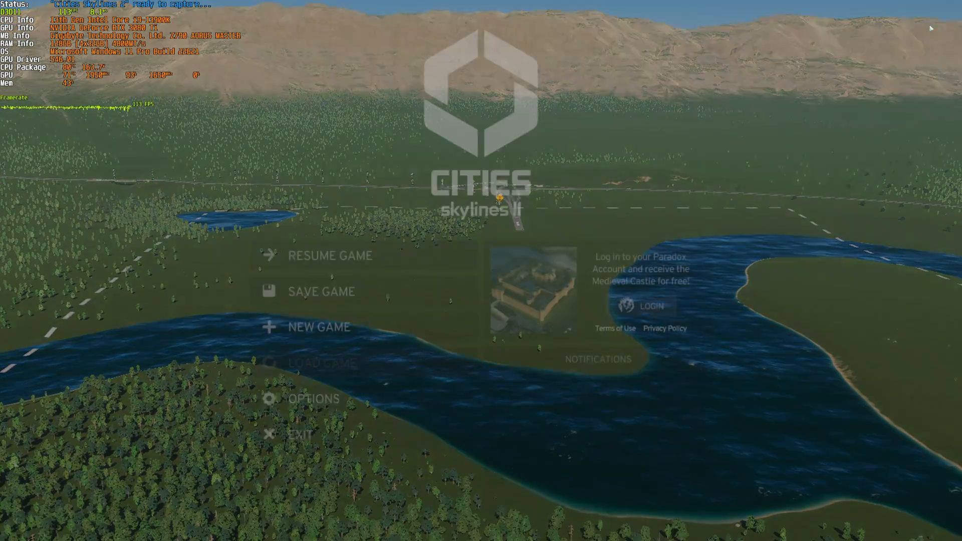
pyautogui.click(312, 399)
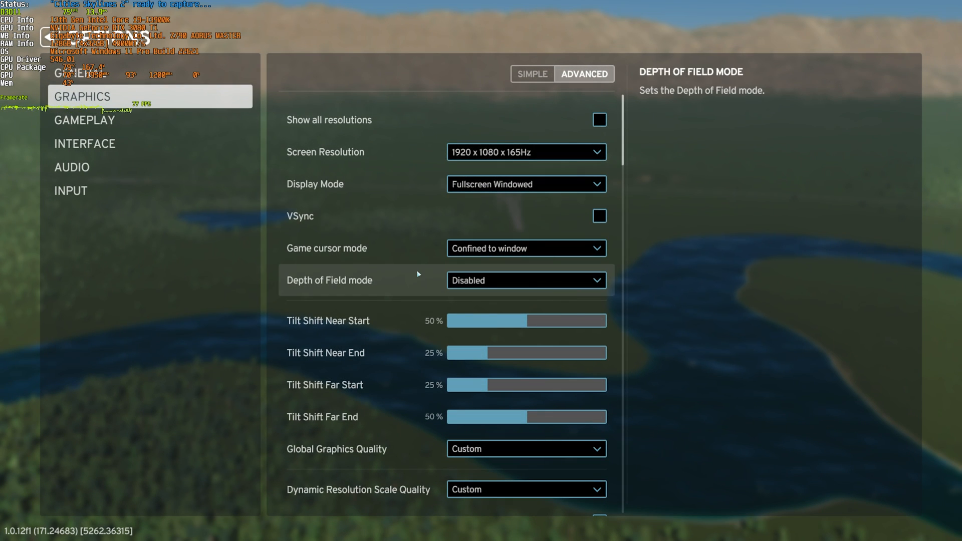
pyautogui.scroll(-3)
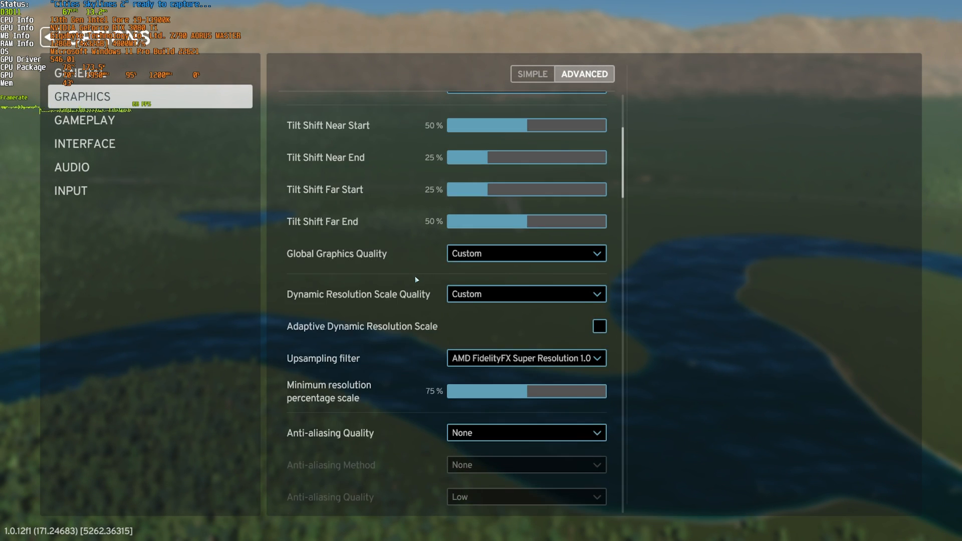
pyautogui.click(524, 433)
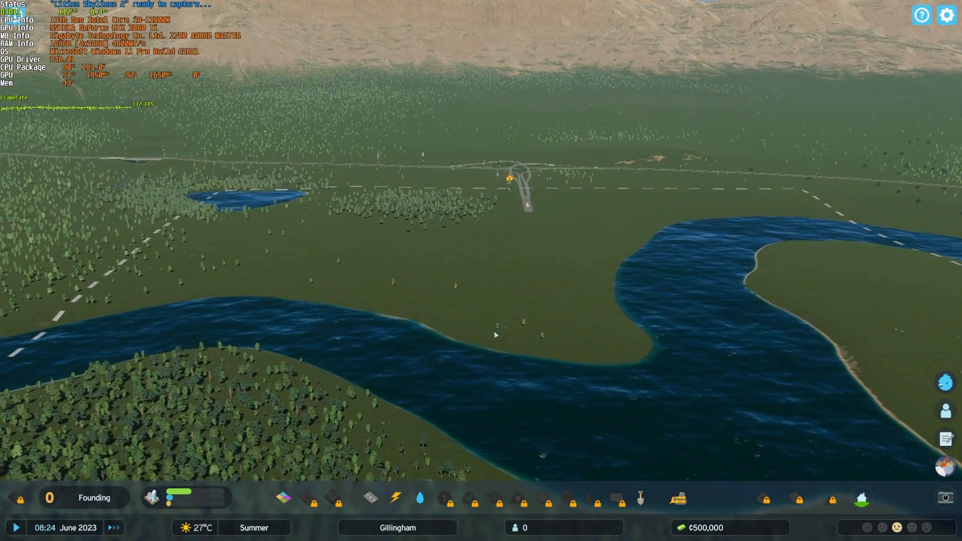
pyautogui.click(947, 14)
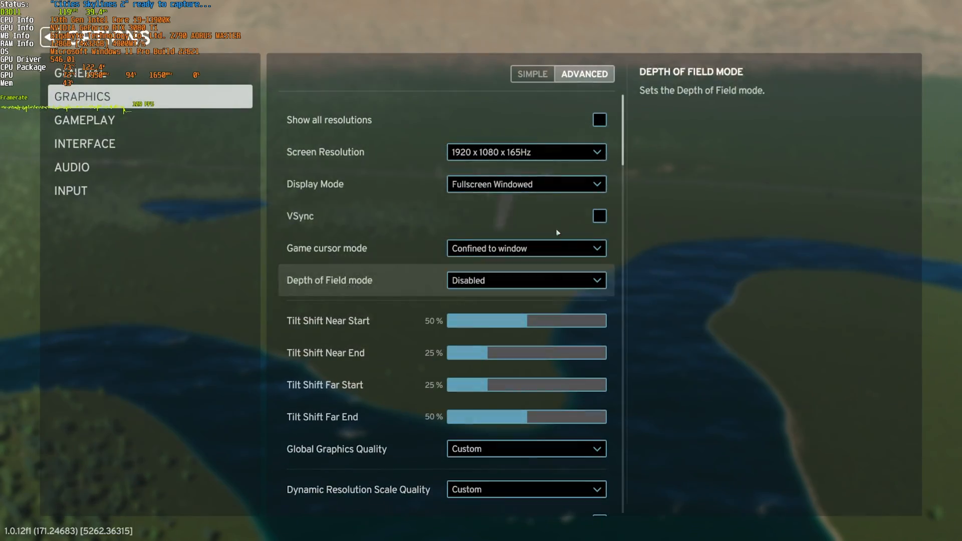
pyautogui.click(526, 151)
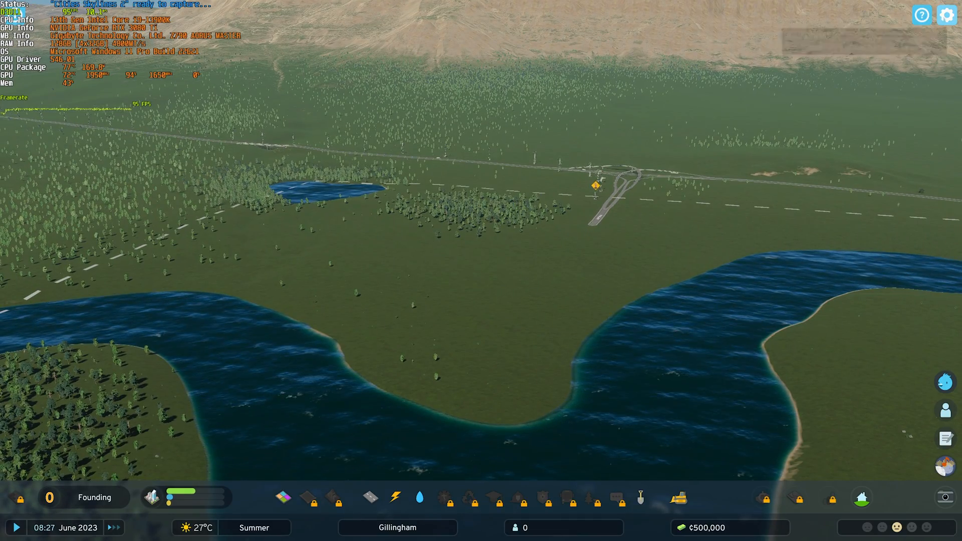
# Set Global Graphics Quality to Medium and escape back to the city
pyautogui.click(525, 312)
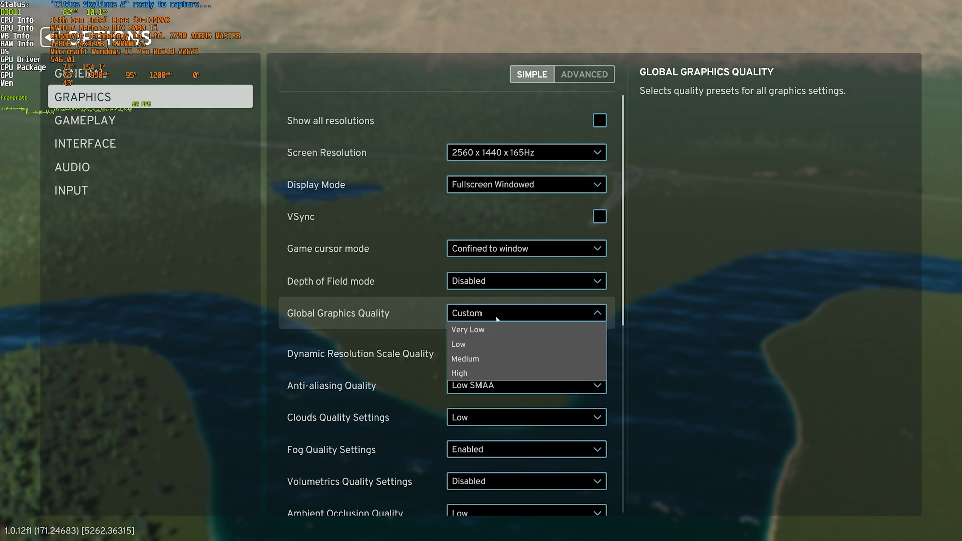
pyautogui.click(465, 359)
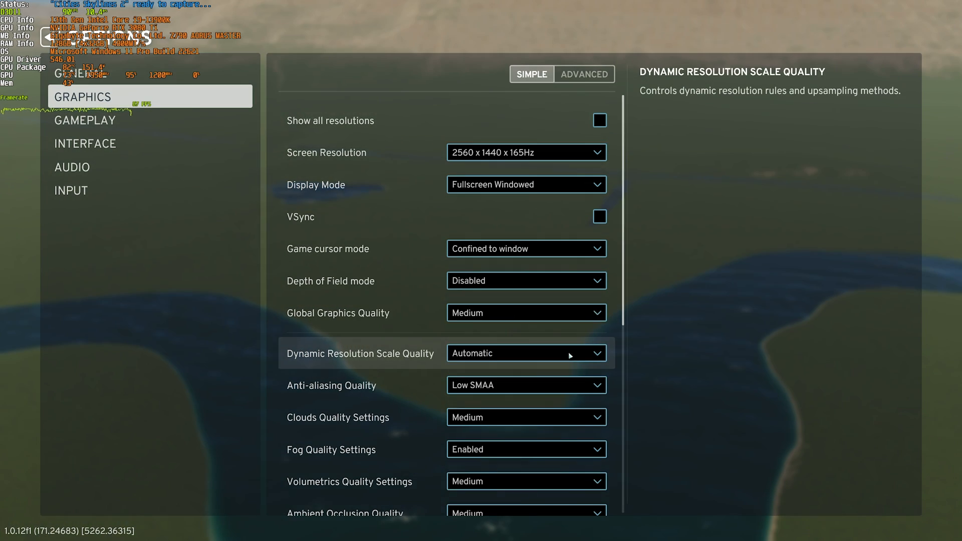
pyautogui.press('Escape')
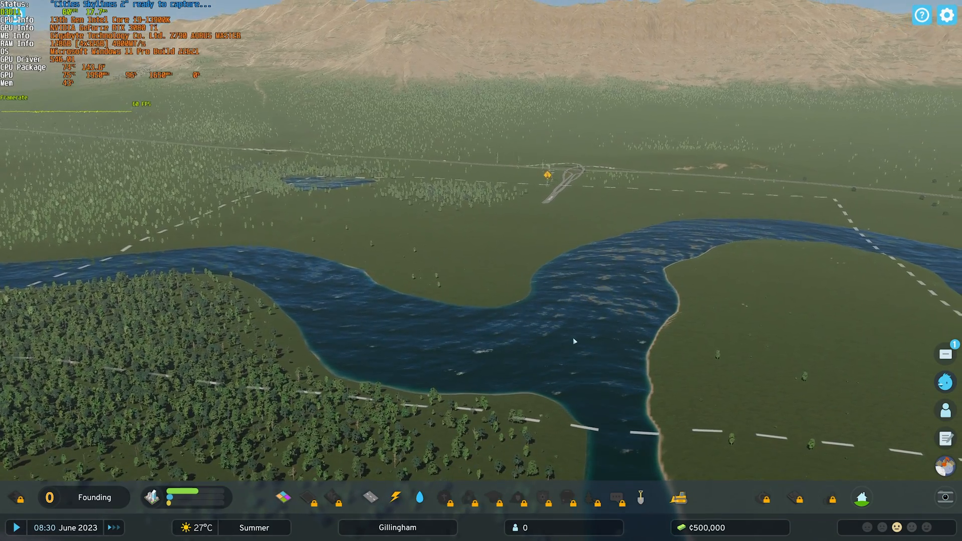
pyautogui.press('Escape')
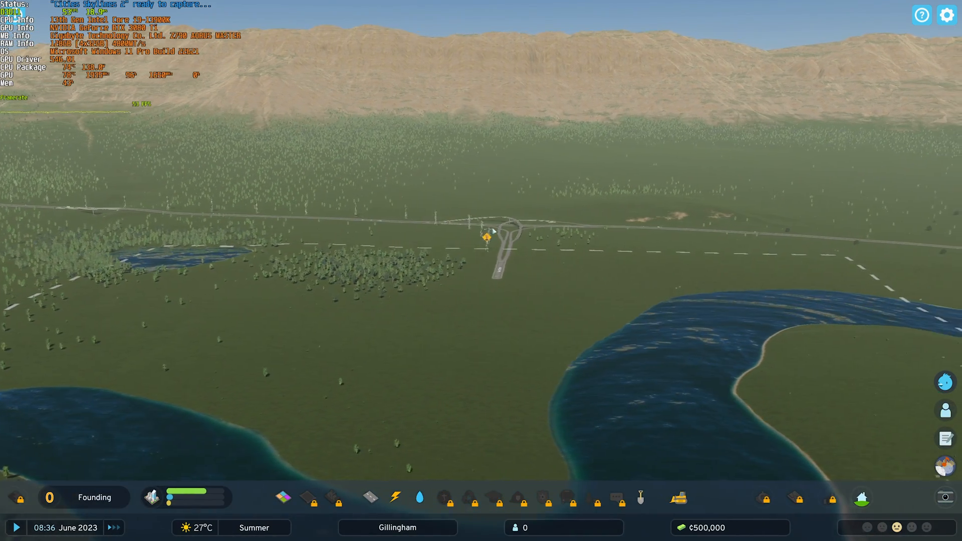
# Apply the Low global graphics preset and switch to the Advanced graphics view
pyautogui.click(947, 15)
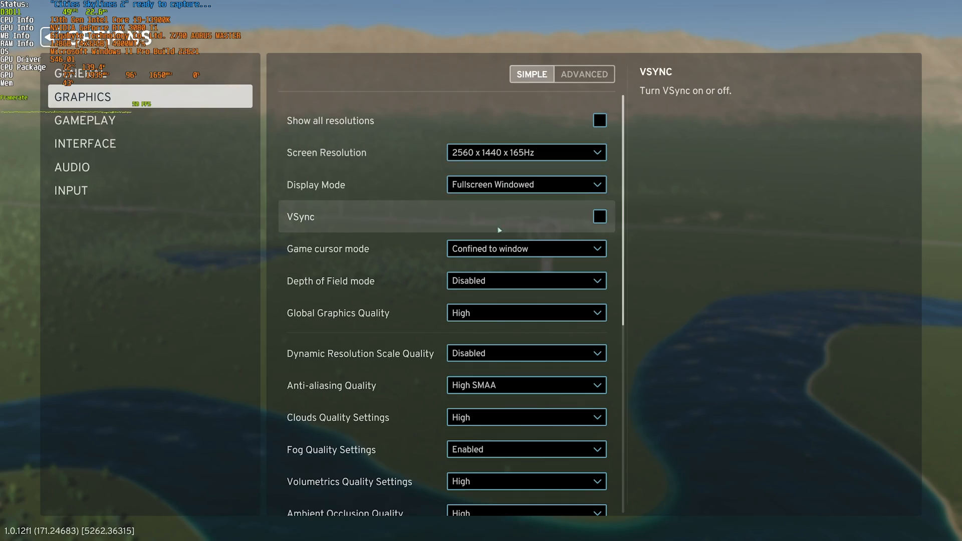
pyautogui.scroll(-3)
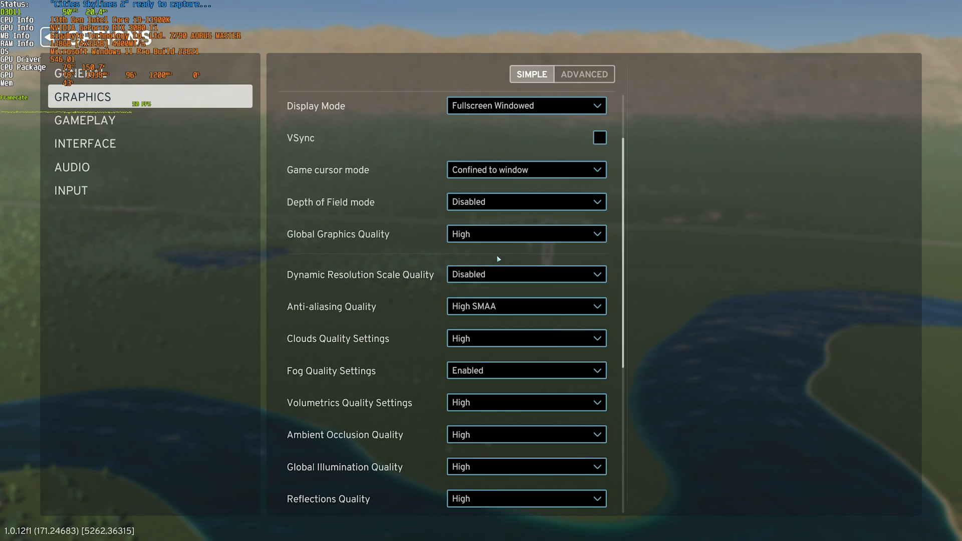
pyautogui.click(526, 234)
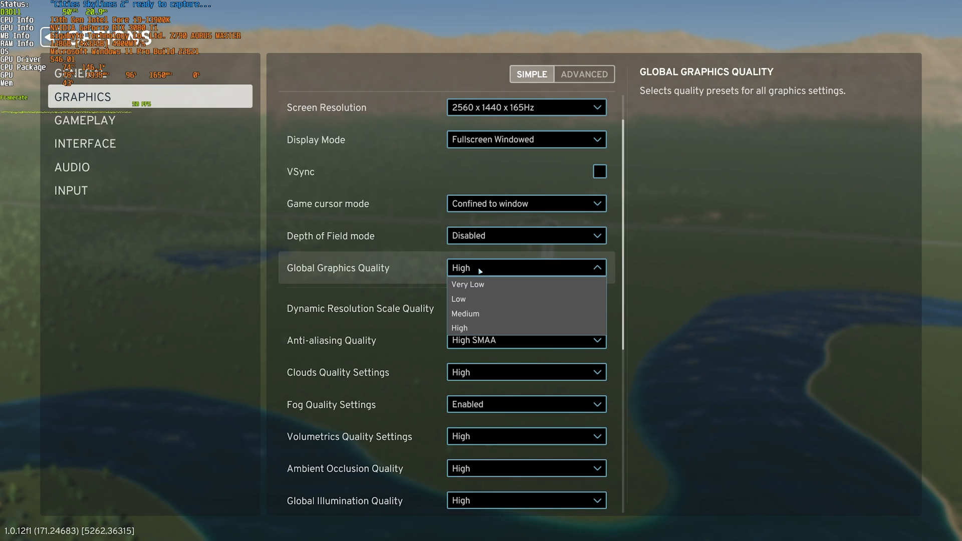
pyautogui.click(458, 299)
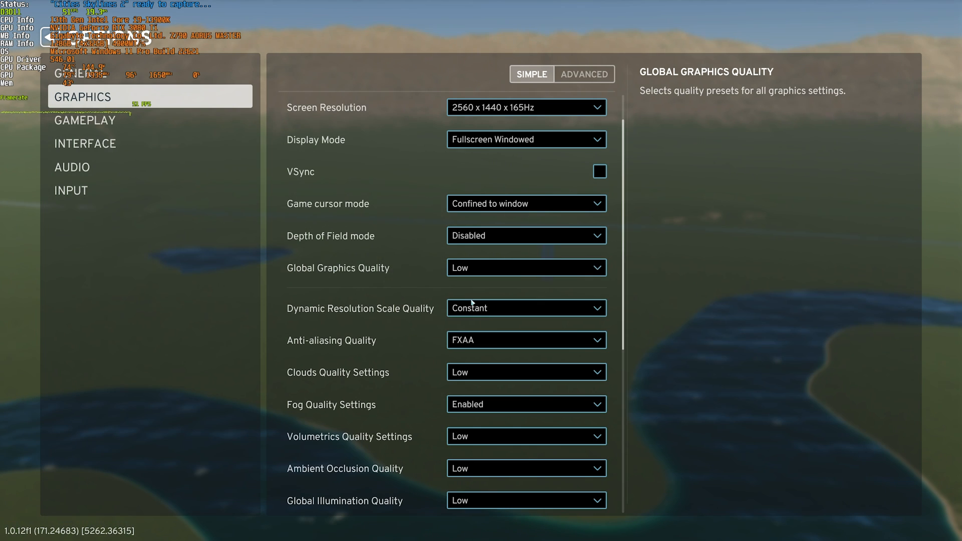
pyautogui.scroll(3)
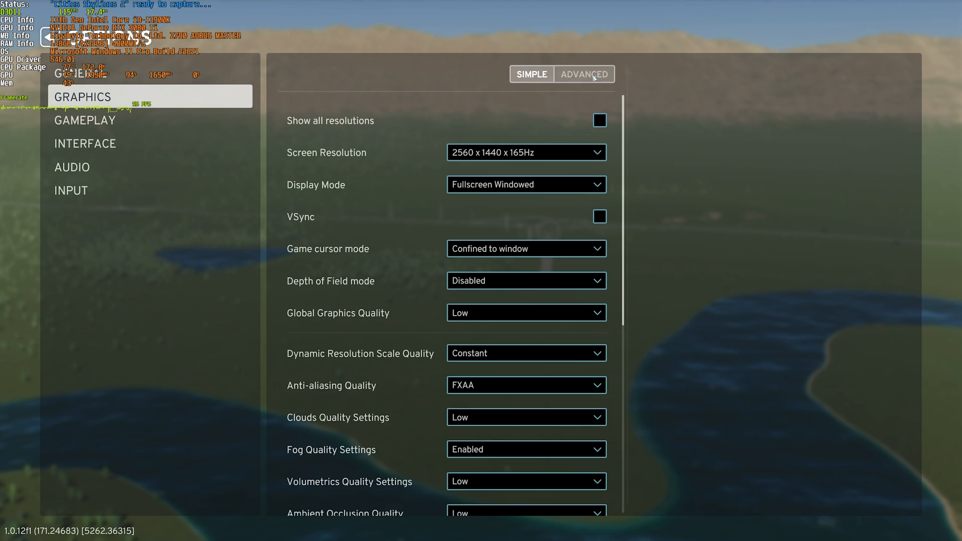
pyautogui.click(583, 74)
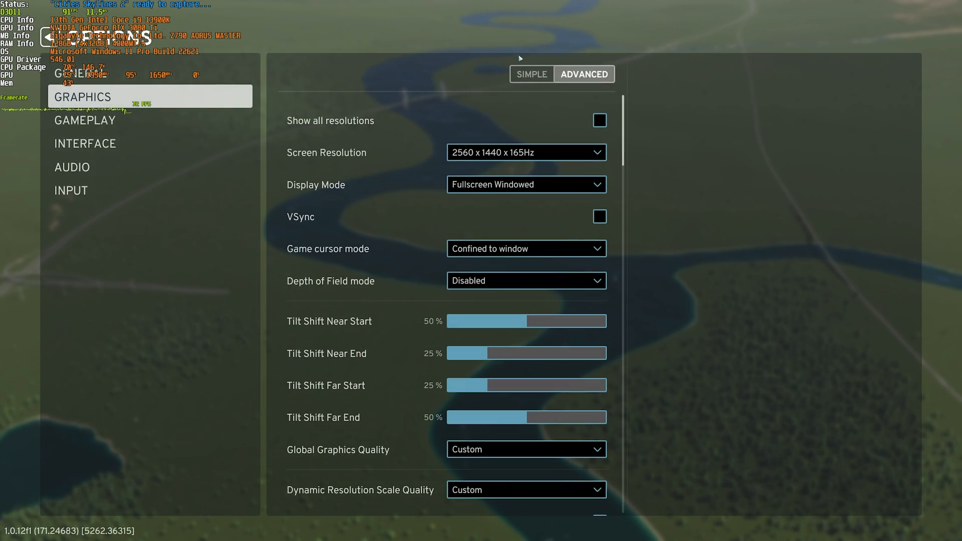
pyautogui.scroll(-3)
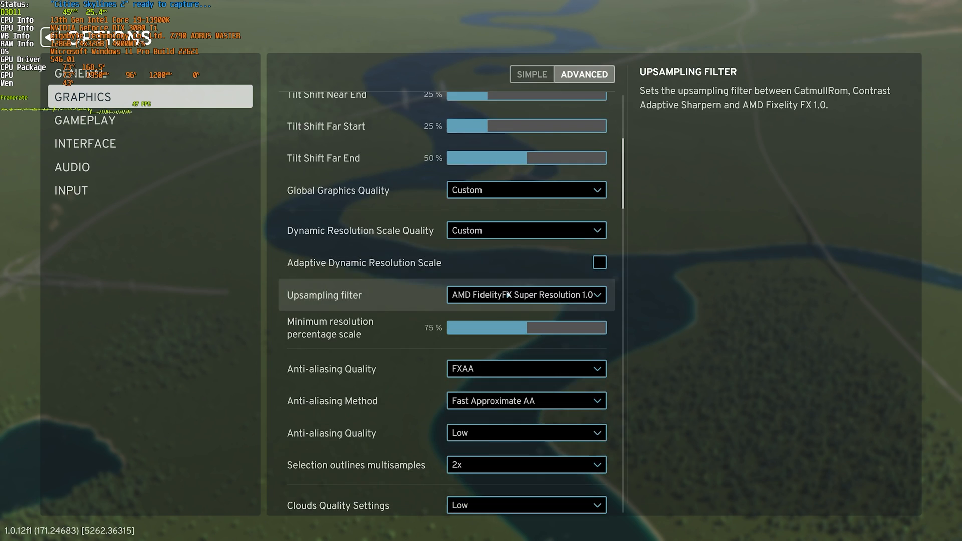
pyautogui.scroll(-3)
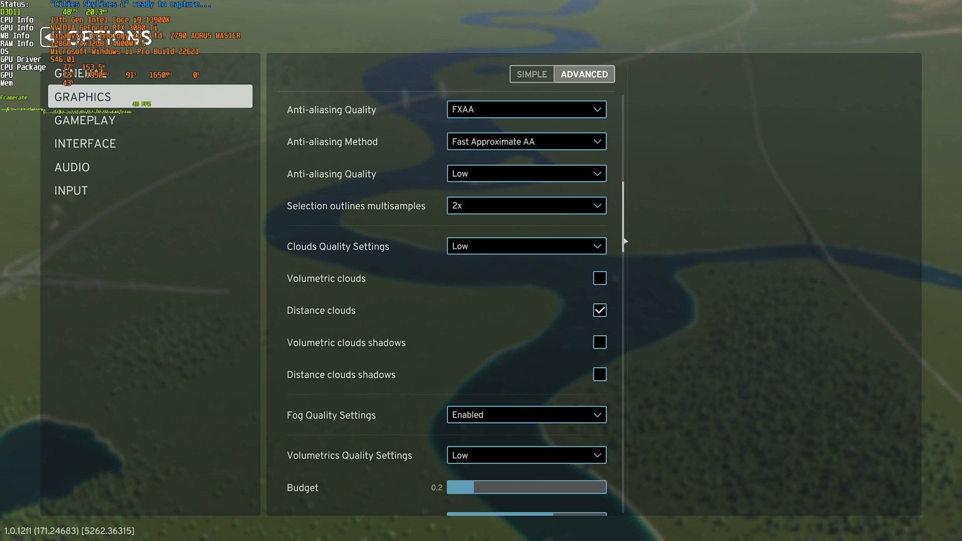
pyautogui.scroll(-3)
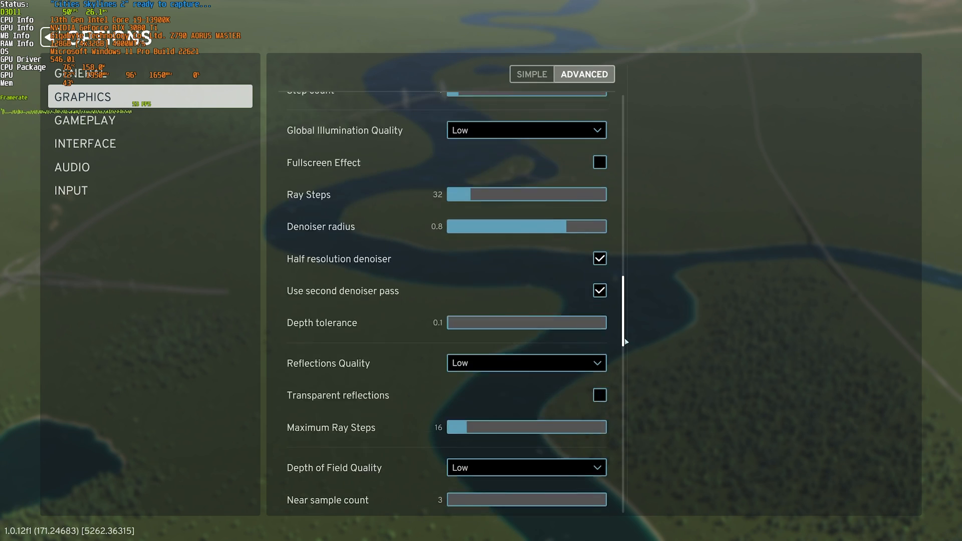
pyautogui.scroll(-3)
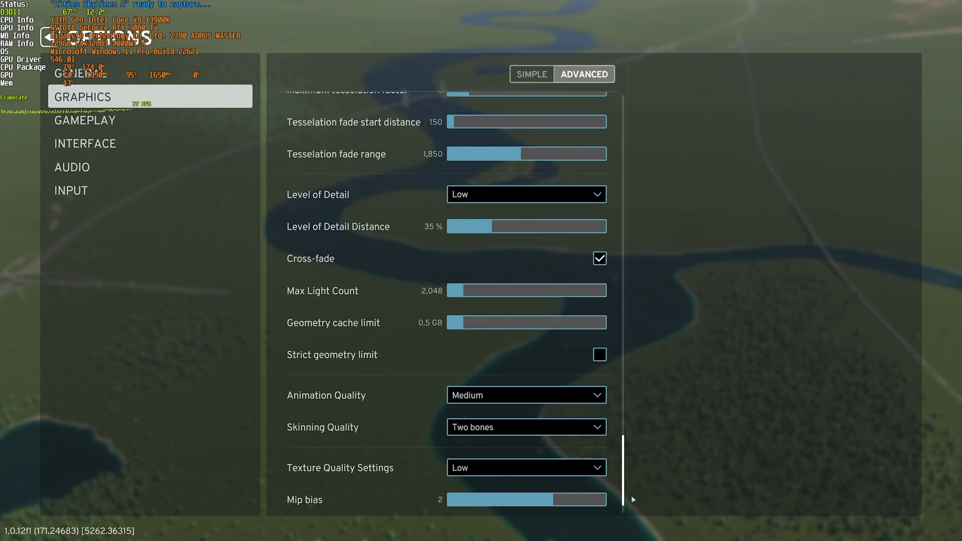